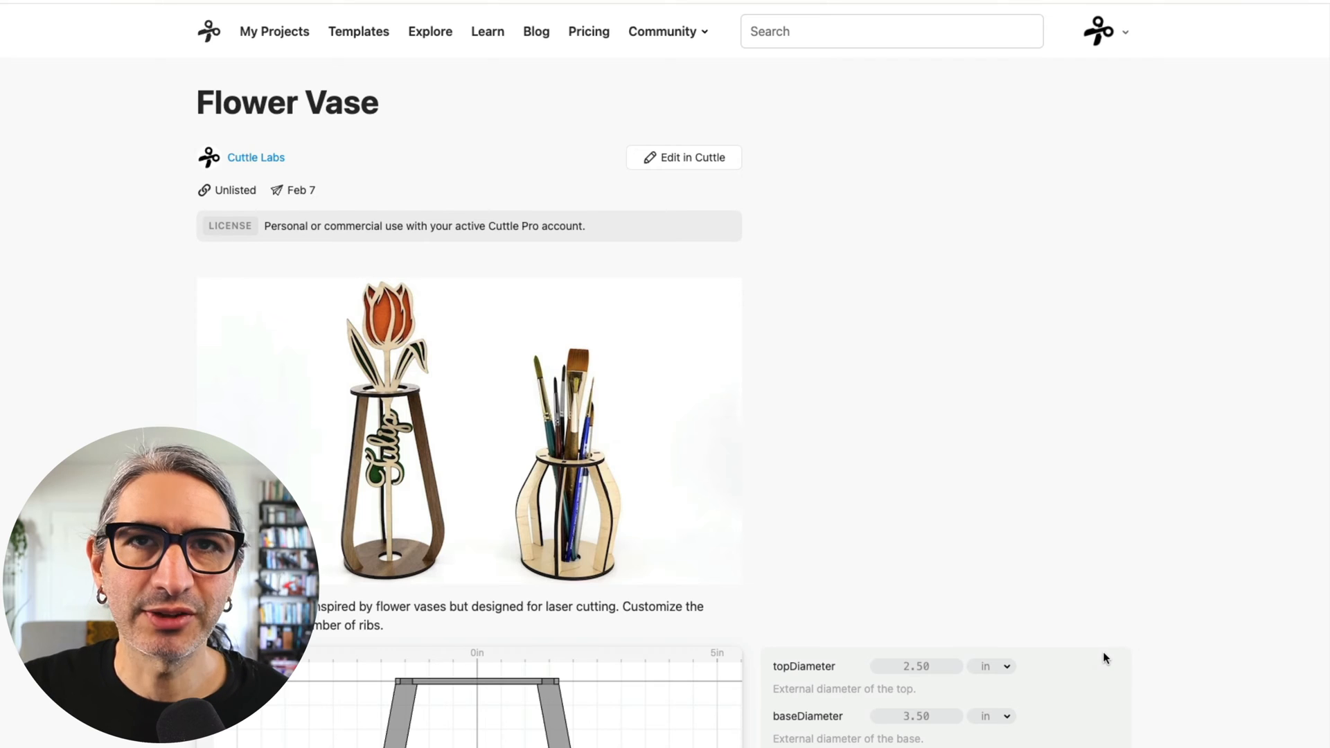
# Scroll down to the vase rib preview and its diameter, height, rib and kerf parameters
pyautogui.scroll(-3)
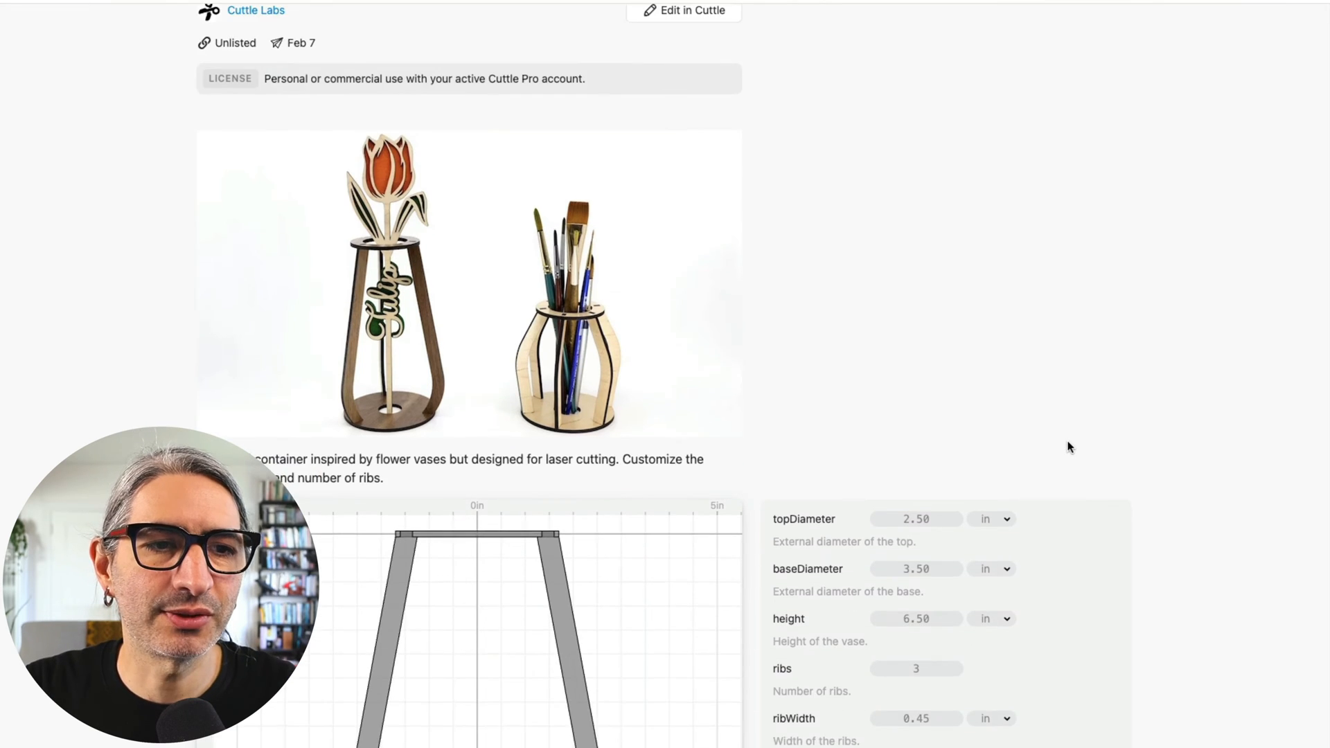
pyautogui.scroll(-3)
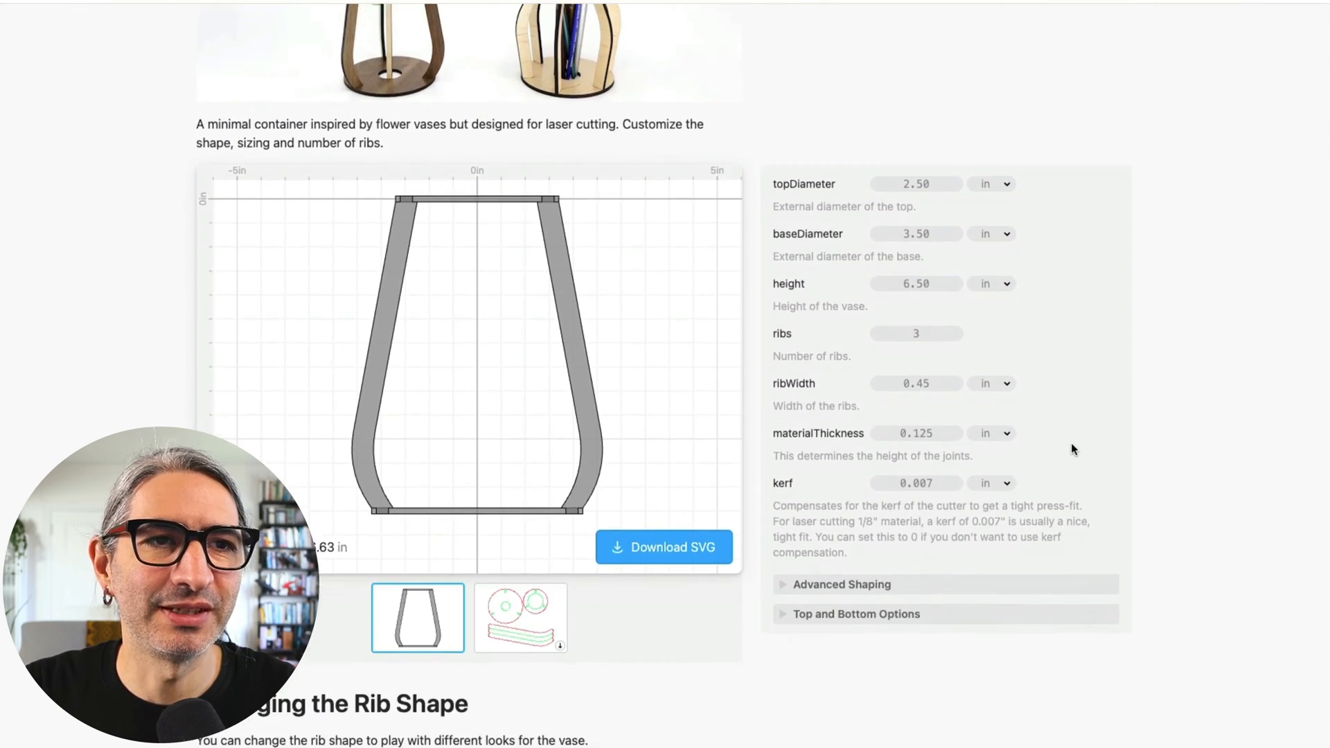
pyautogui.scroll(-3)
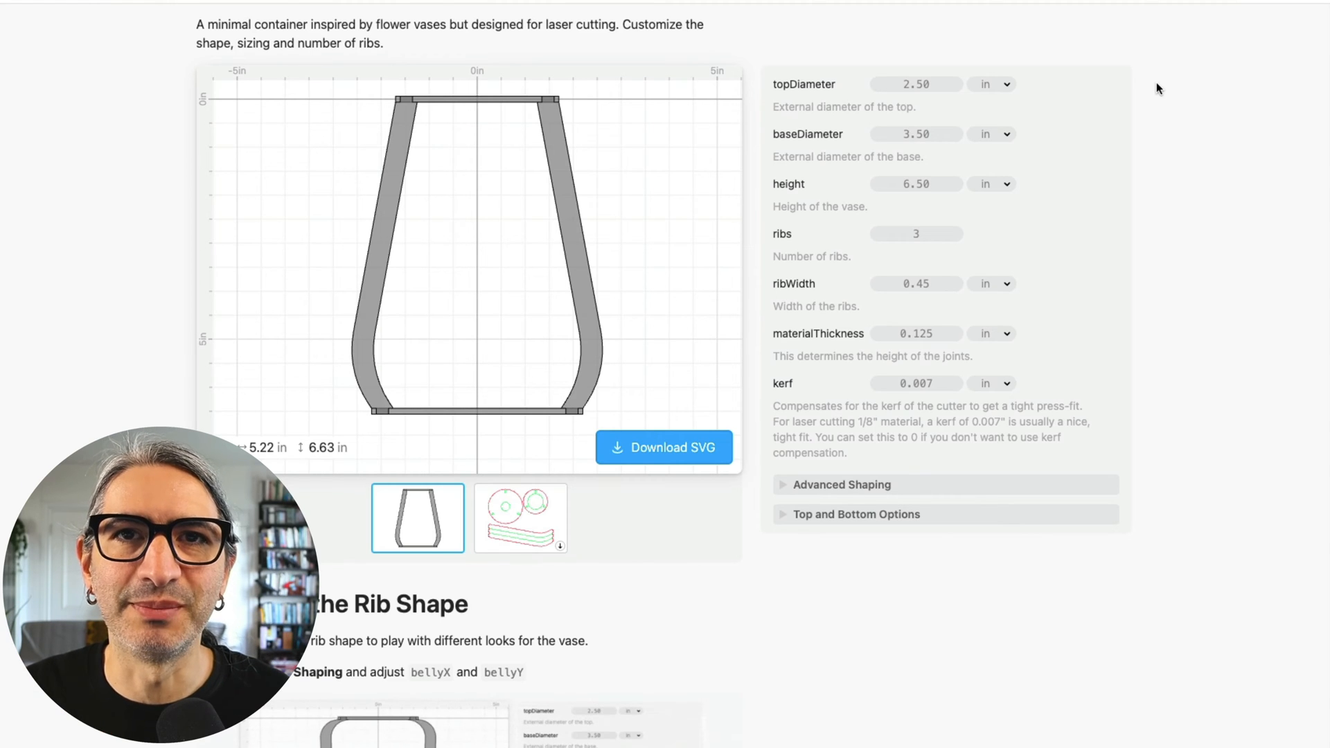
pyautogui.moveTo(481, 140)
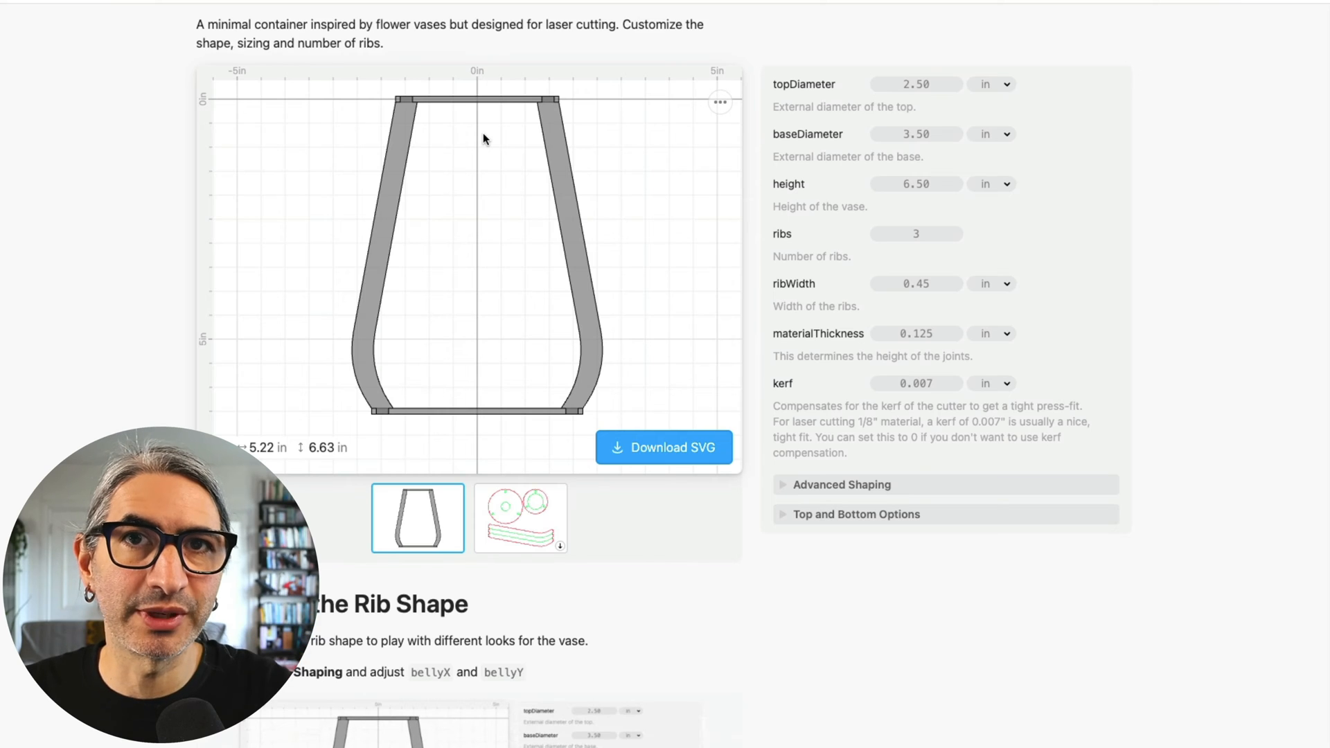
pyautogui.moveTo(536, 513)
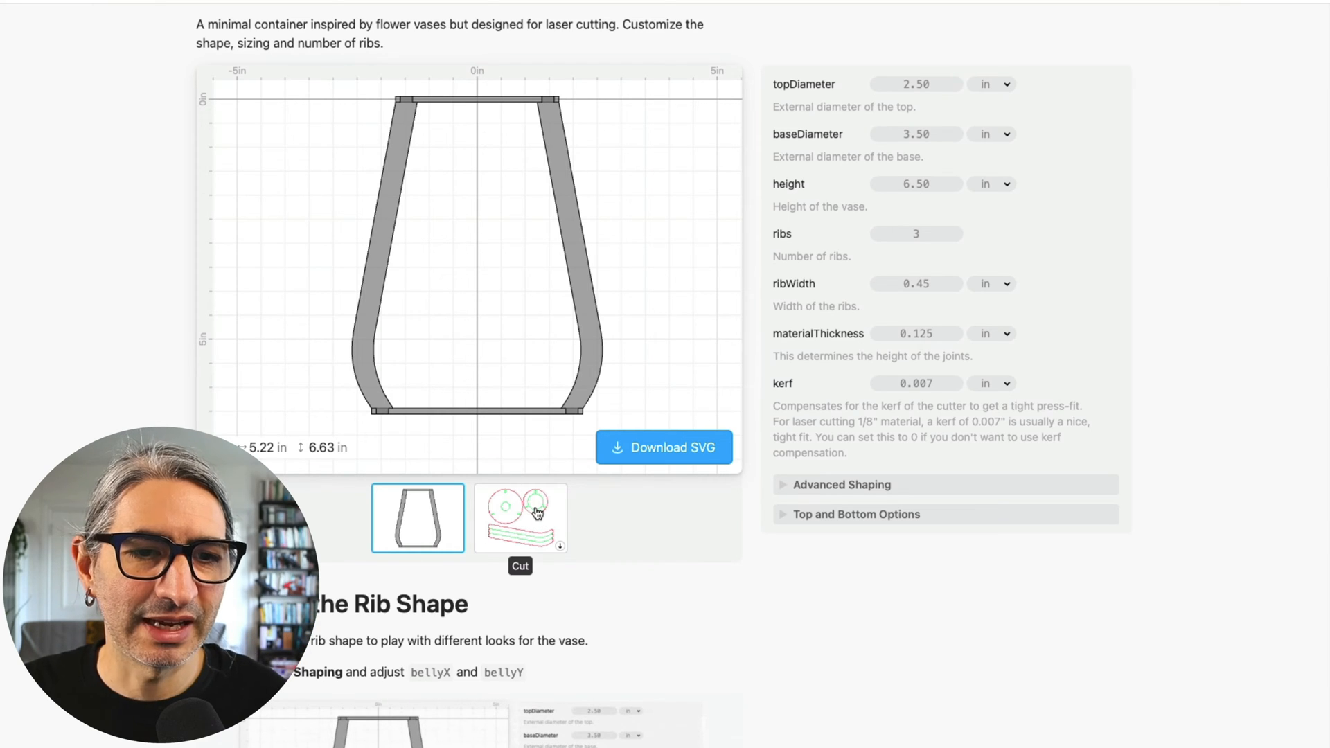
pyautogui.click(520, 518)
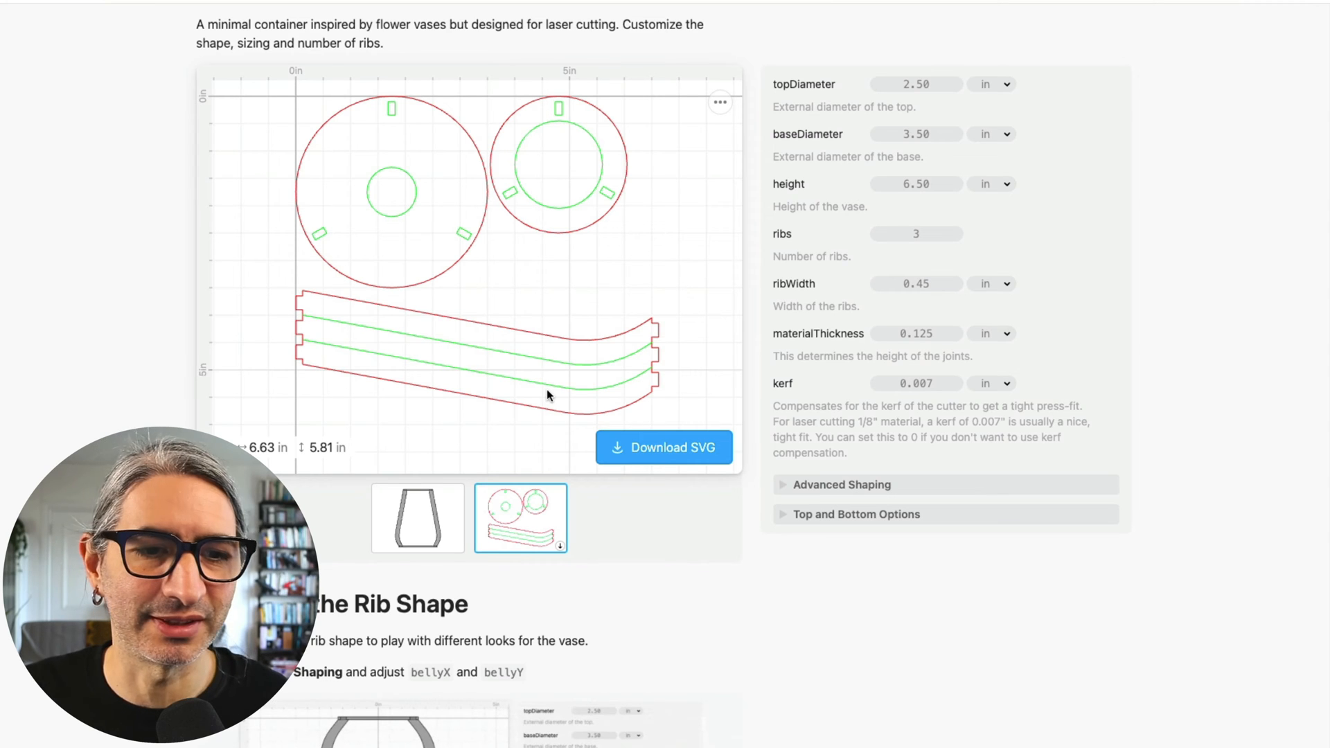
pyautogui.click(416, 518)
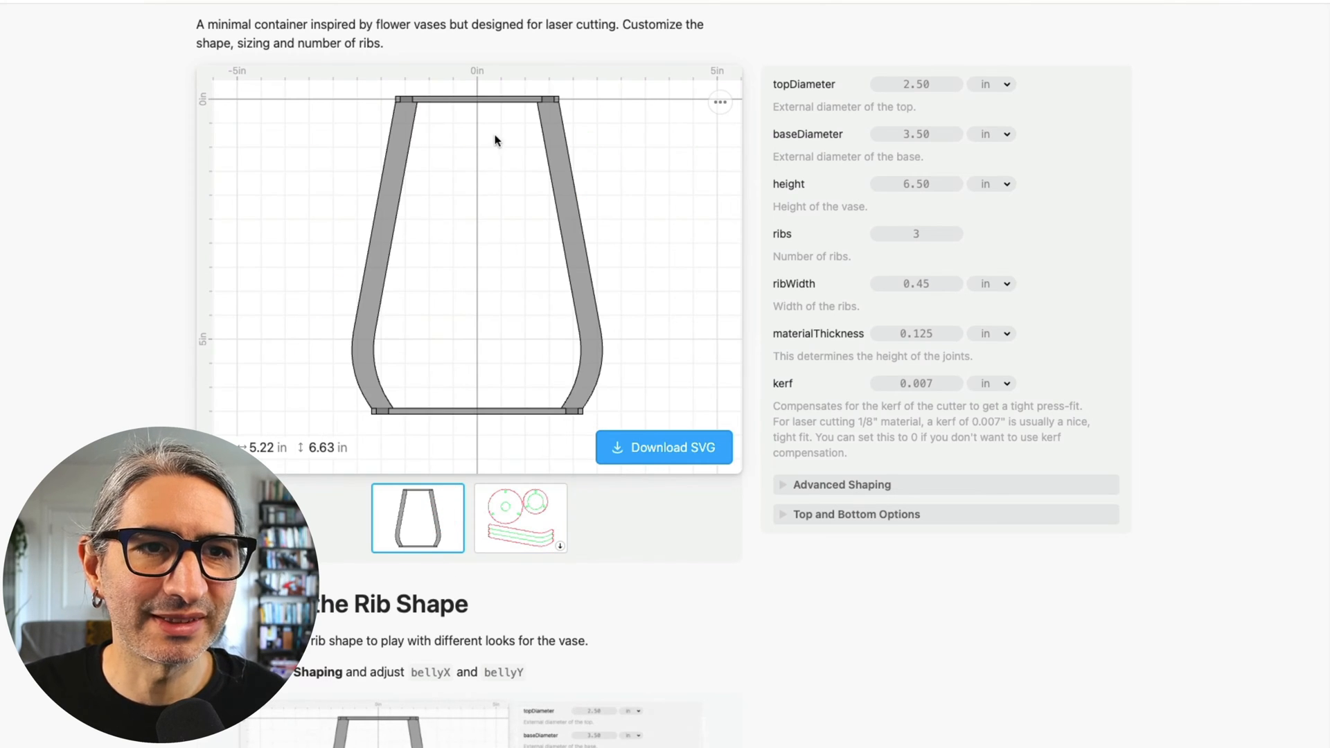
pyautogui.moveTo(431, 104)
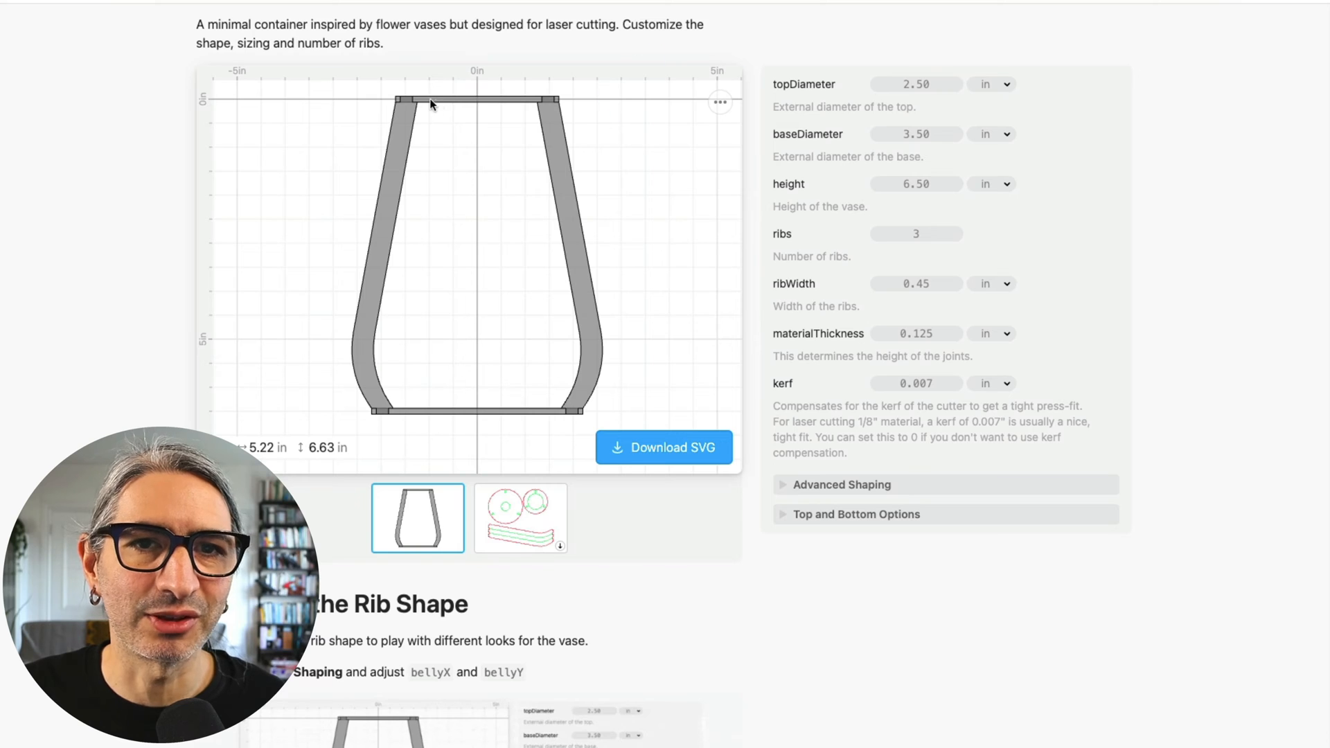
pyautogui.moveTo(473, 102)
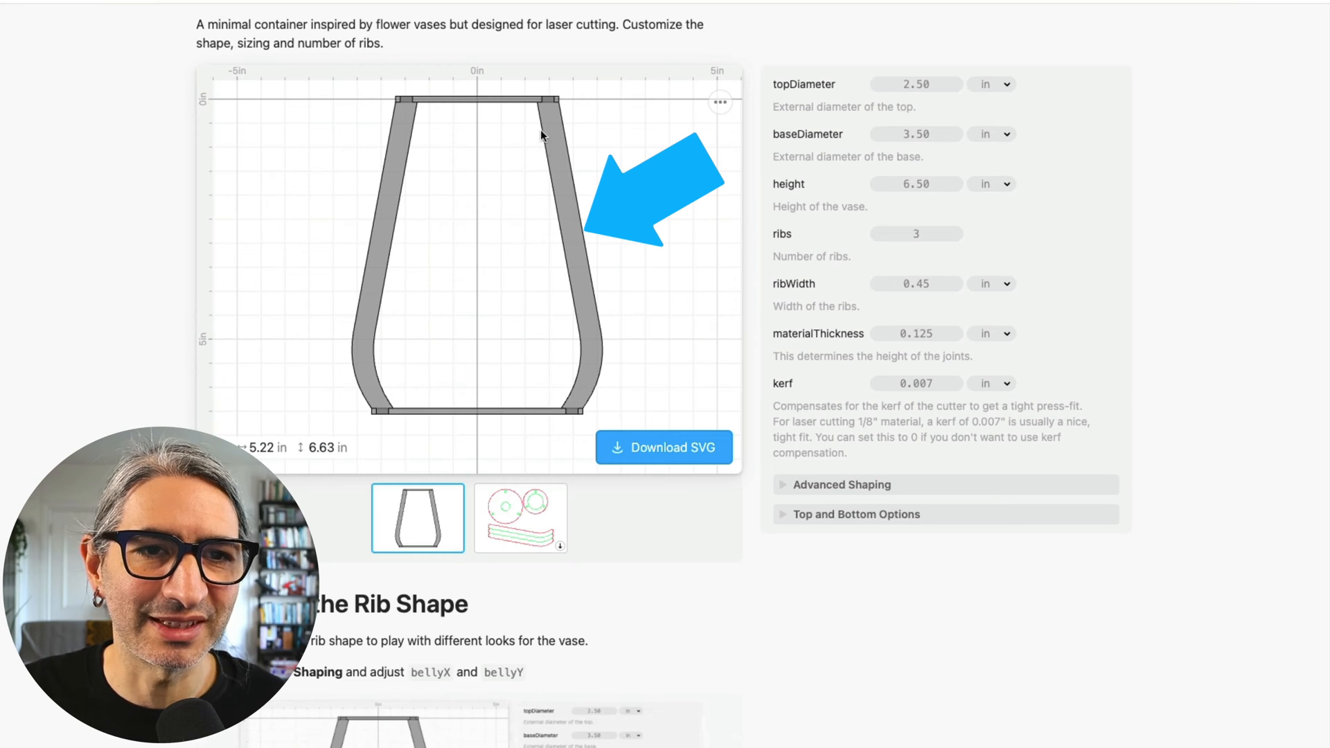
pyautogui.moveTo(1179, 88)
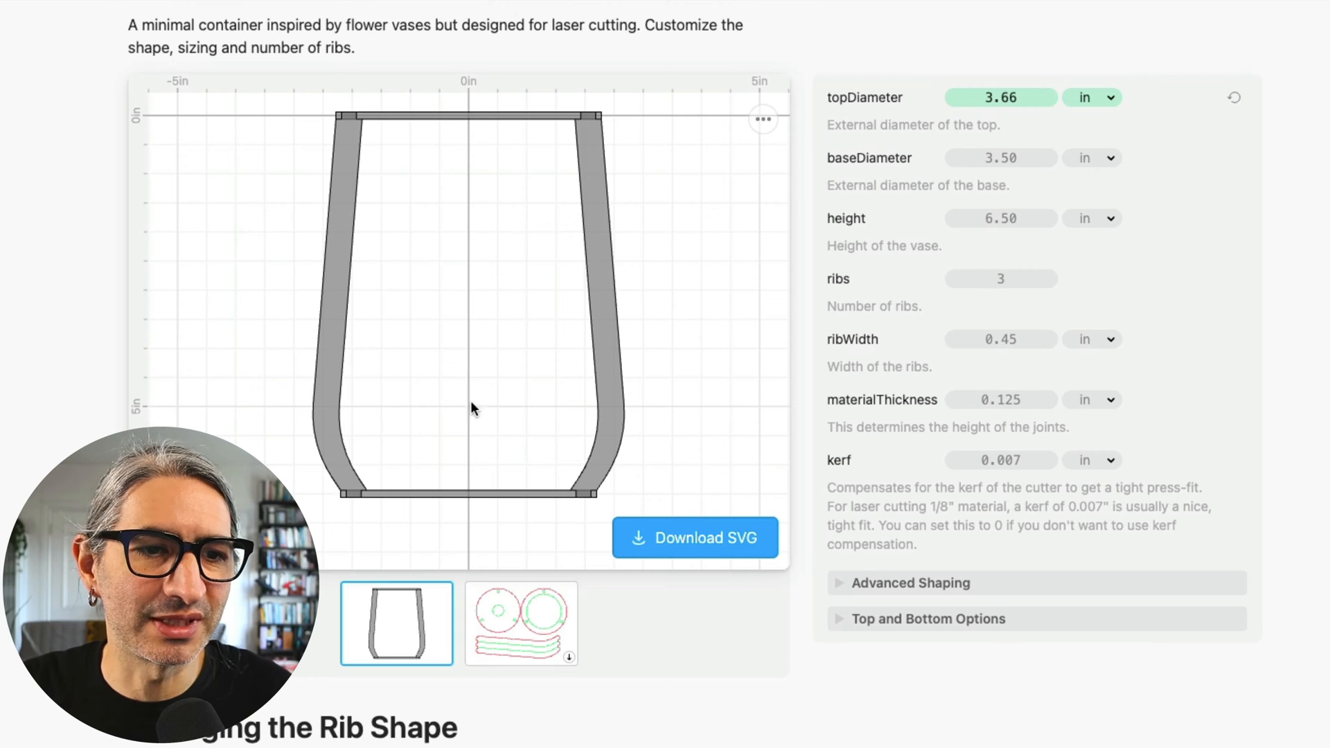
# Check the cut pieces of the 3.59 × 4.78 × 7.33 in vase, then return to the profile
pyautogui.click(521, 624)
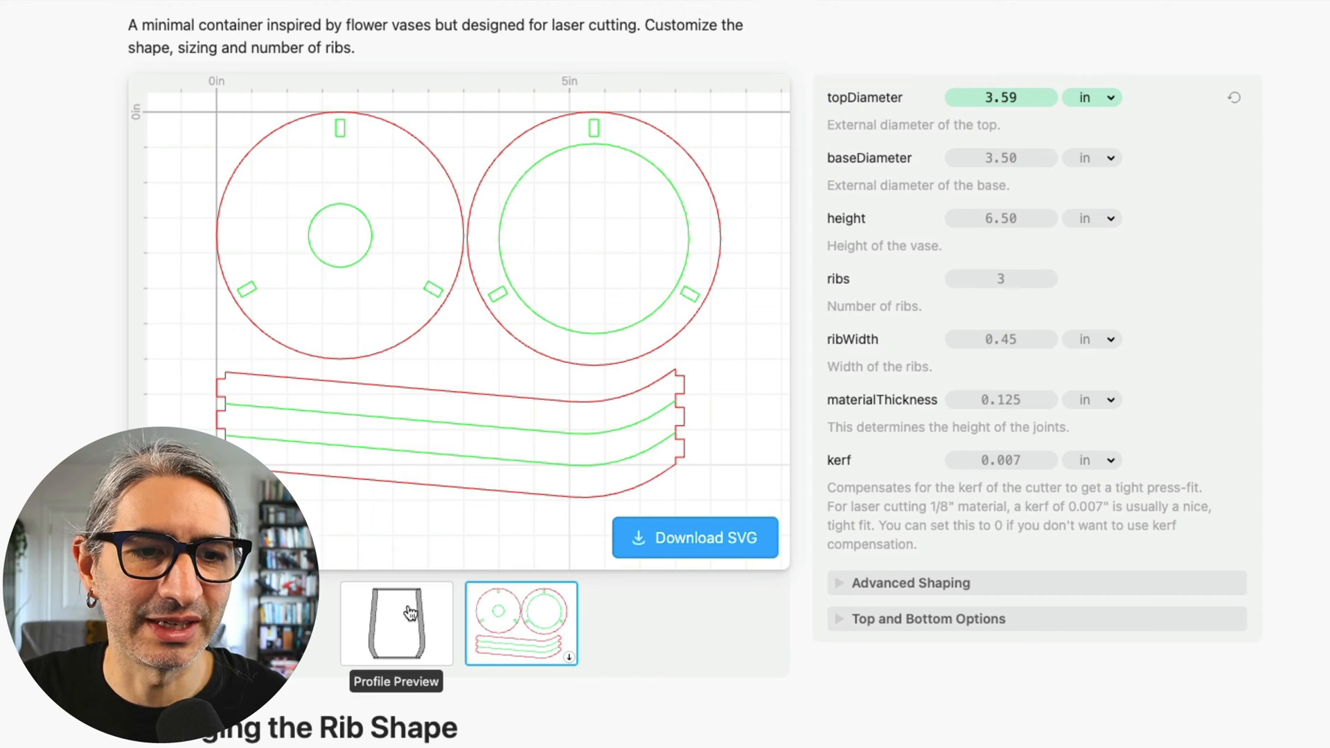
pyautogui.click(395, 623)
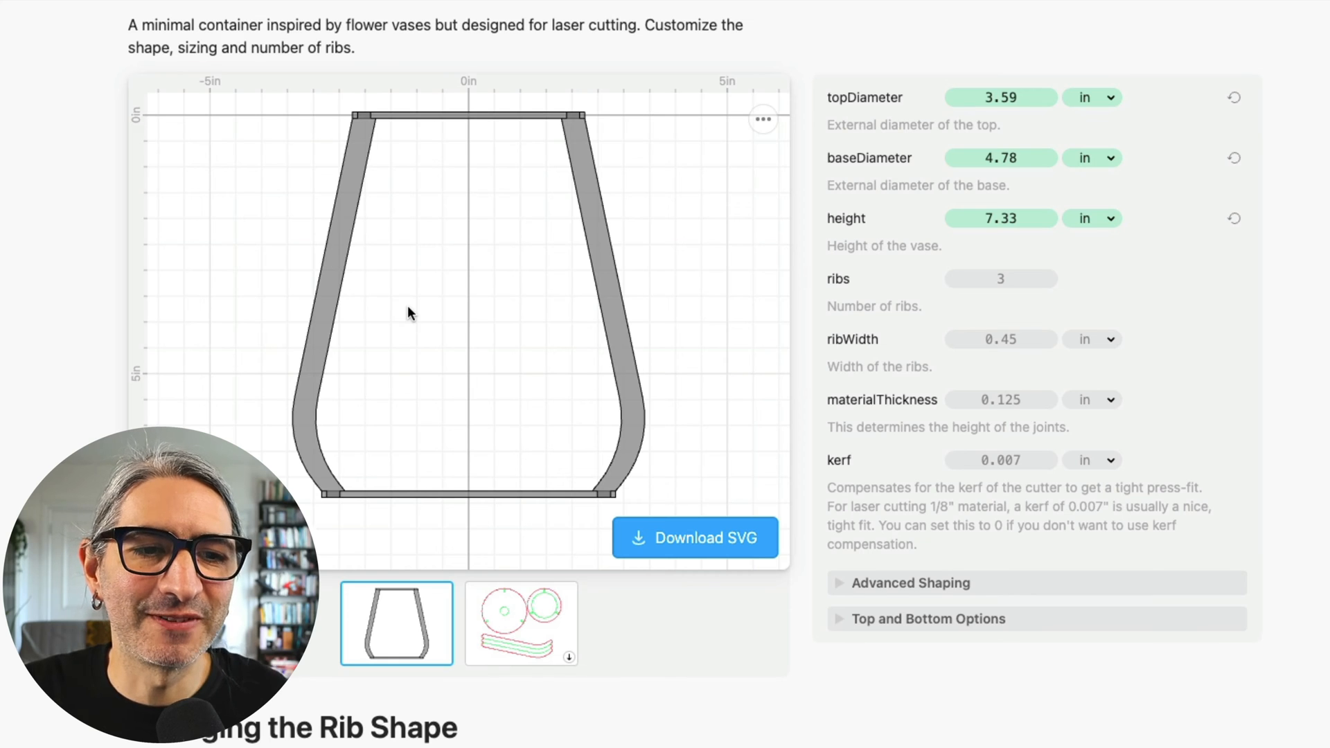
pyautogui.moveTo(579, 342)
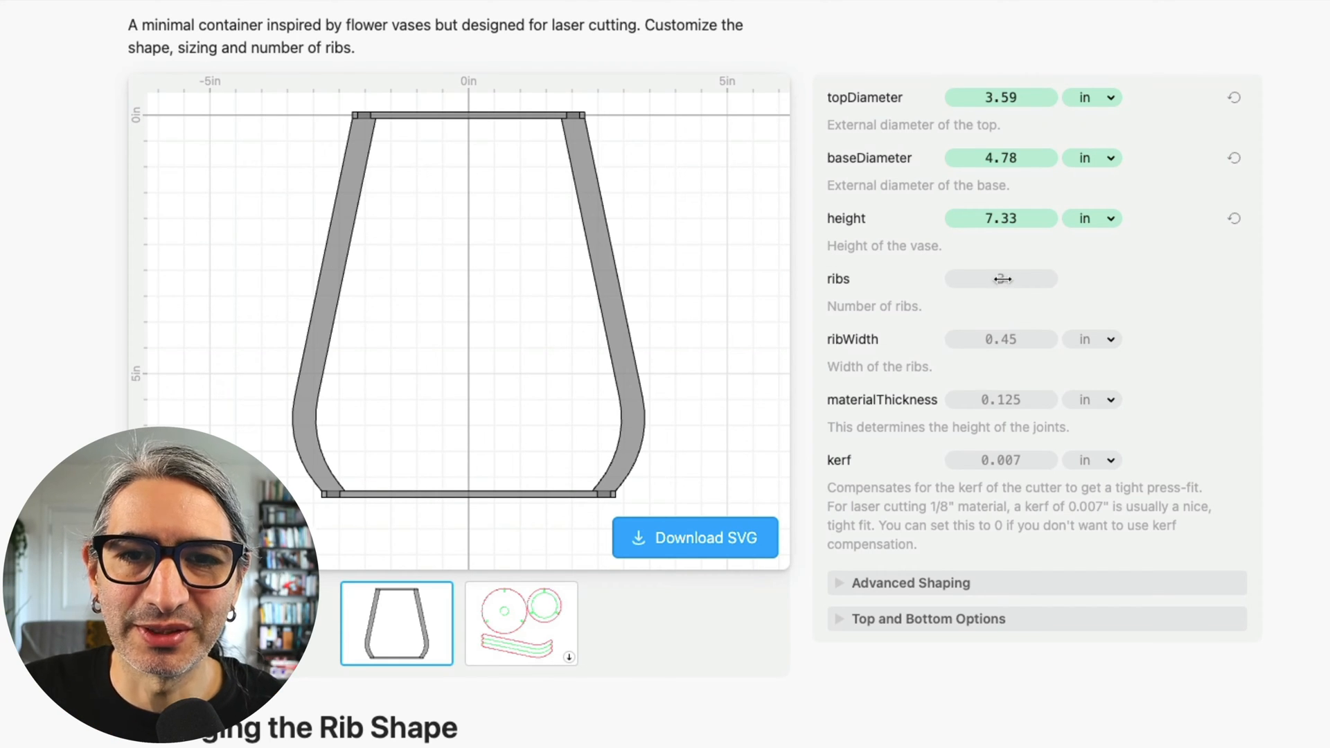
# Show the Cut preview while raising the rib count toward 10
pyautogui.click(521, 623)
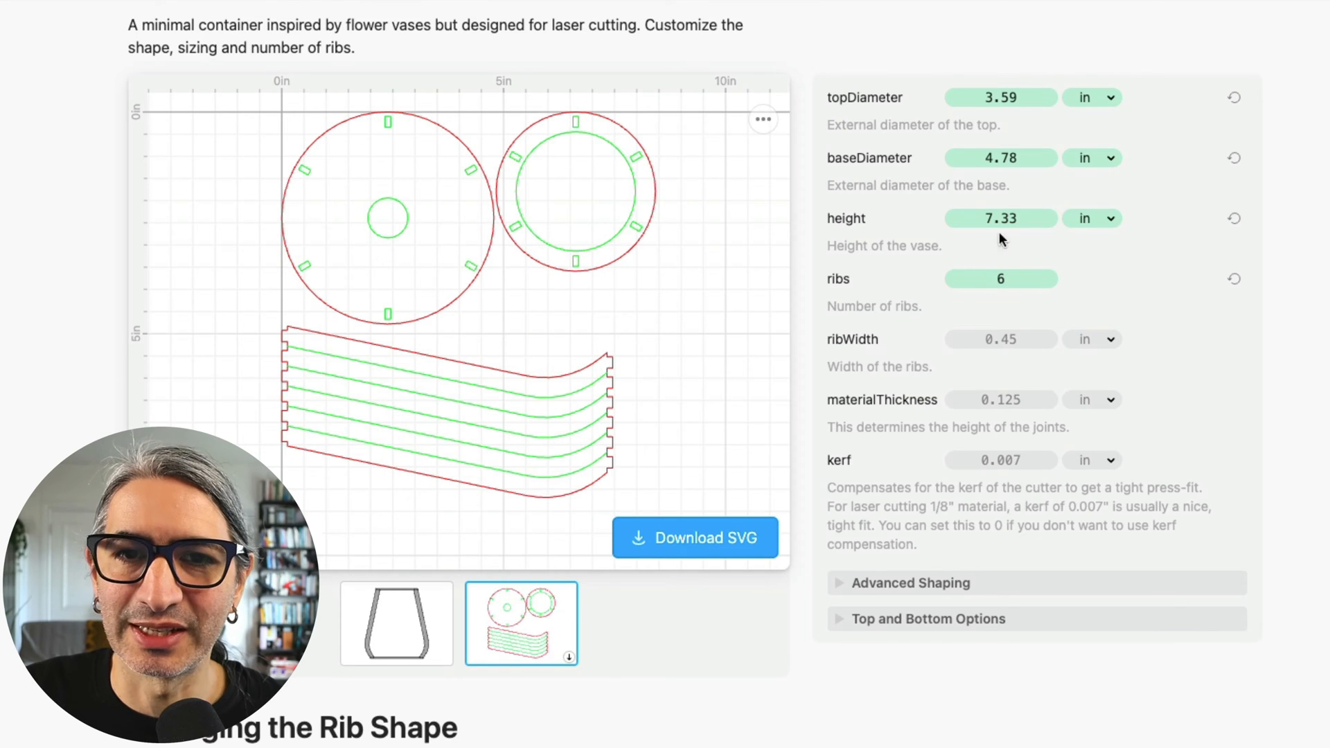
pyautogui.moveTo(1239, 246)
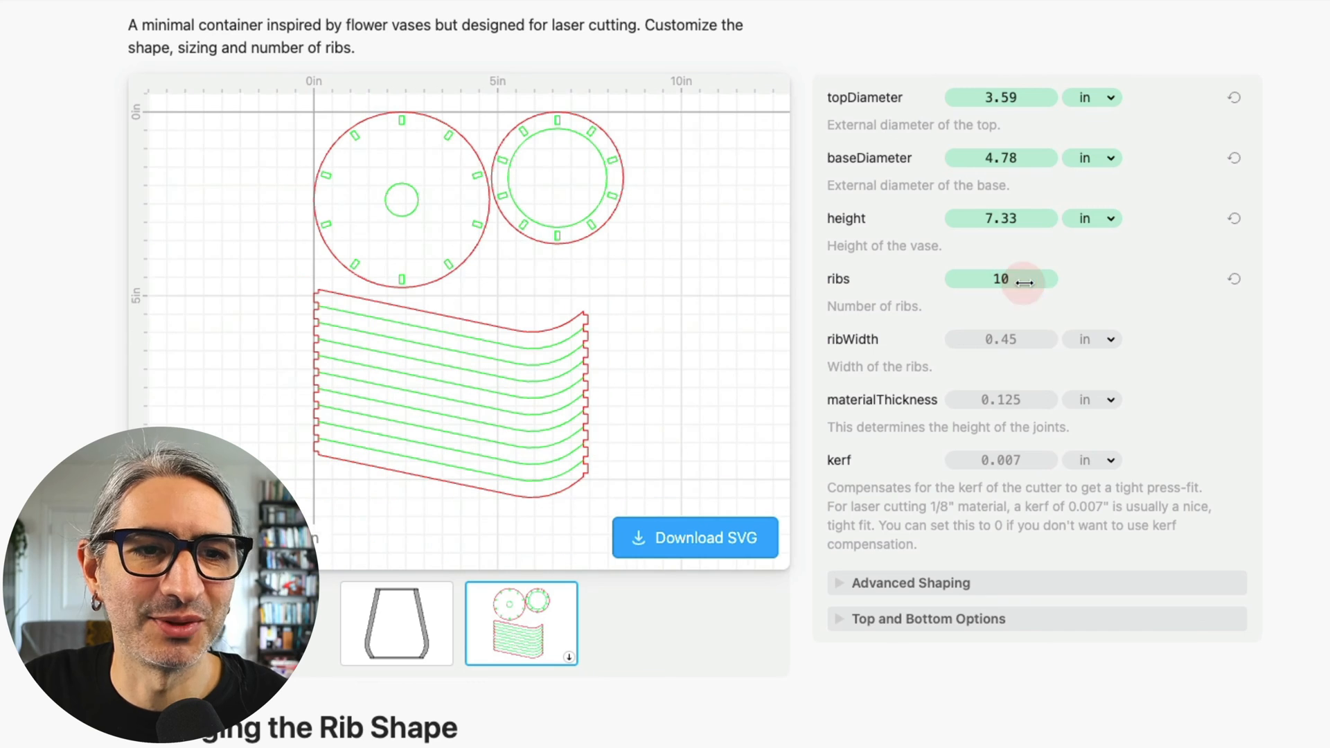
pyautogui.moveTo(1225, 278)
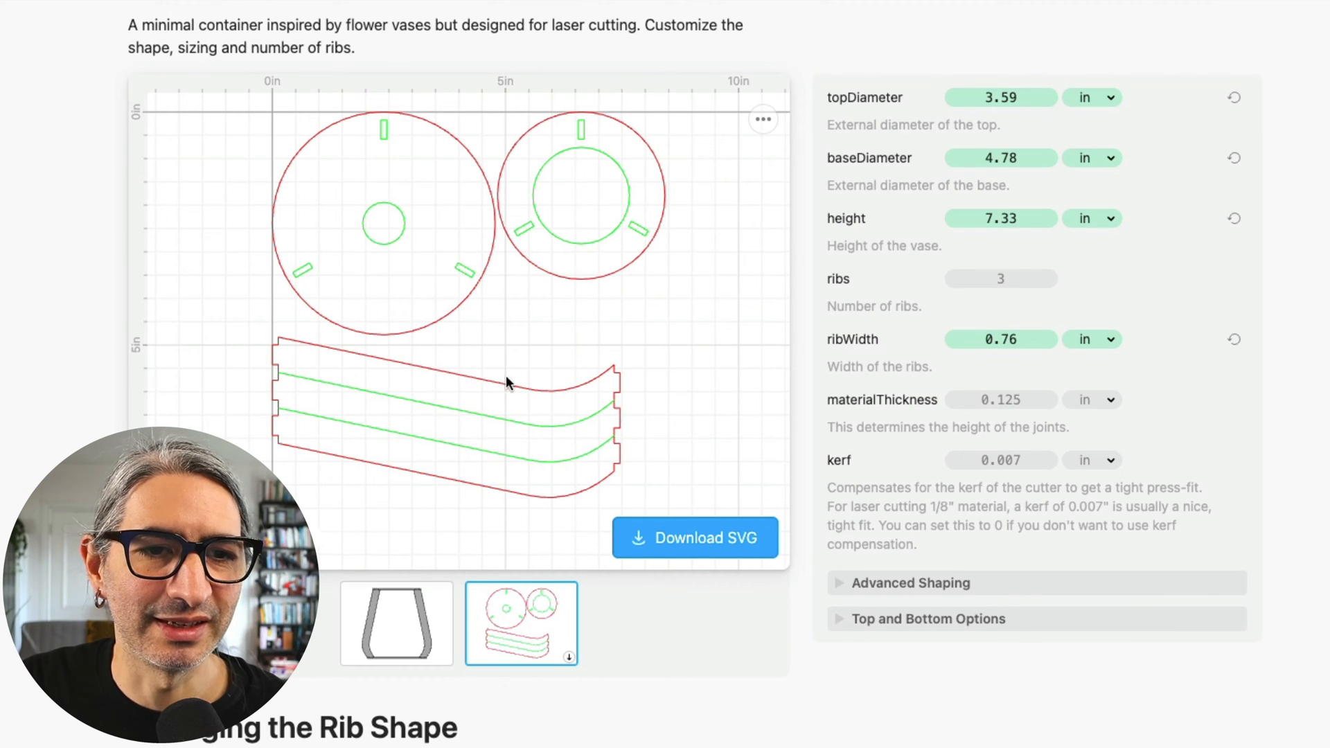
pyautogui.moveTo(611, 145)
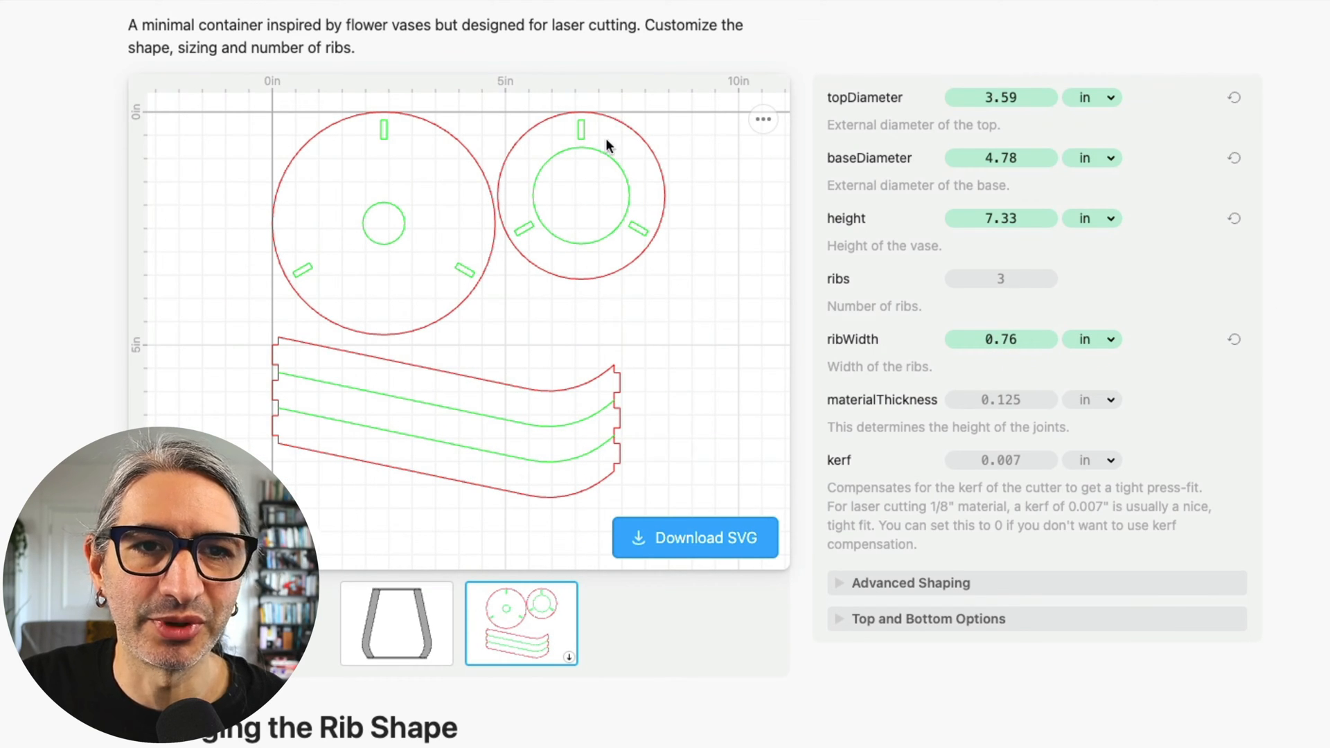
pyautogui.moveTo(589, 148)
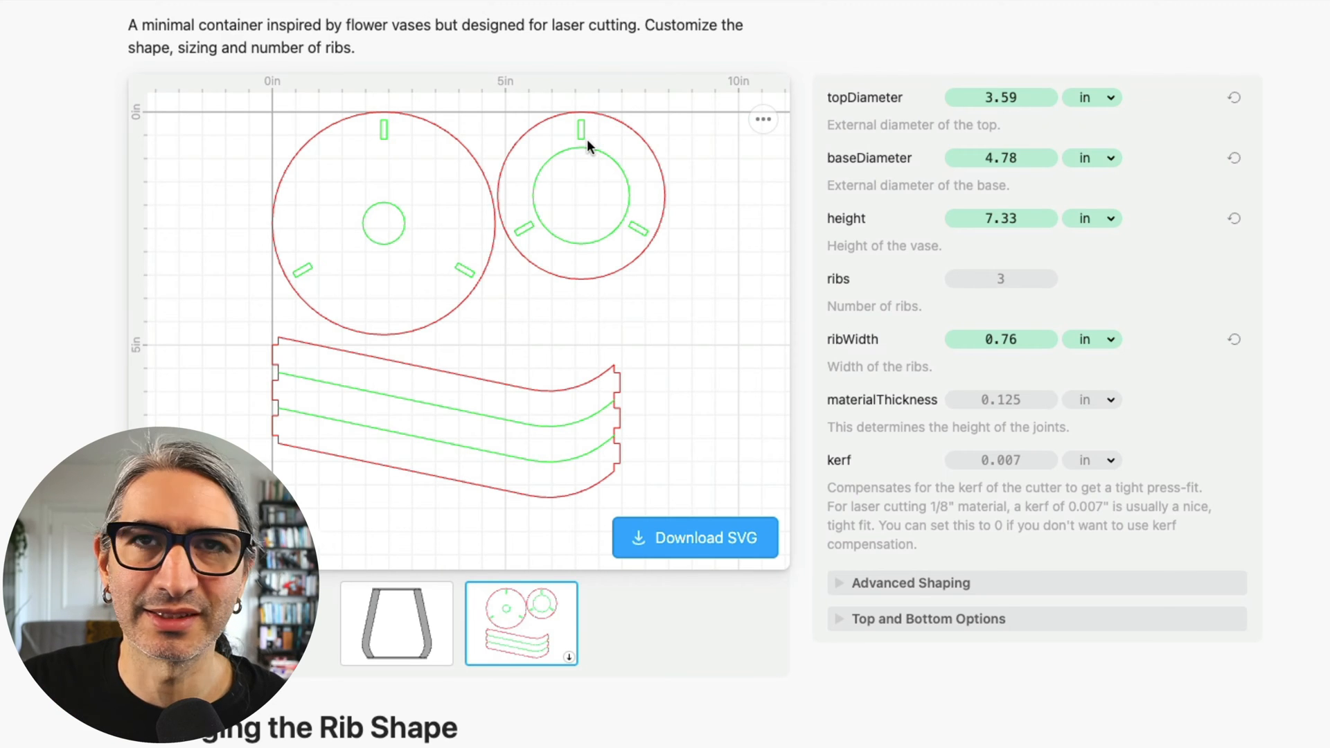
# Return to the profile preview and revert ribWidth to its default 0.45 in
pyautogui.click(395, 623)
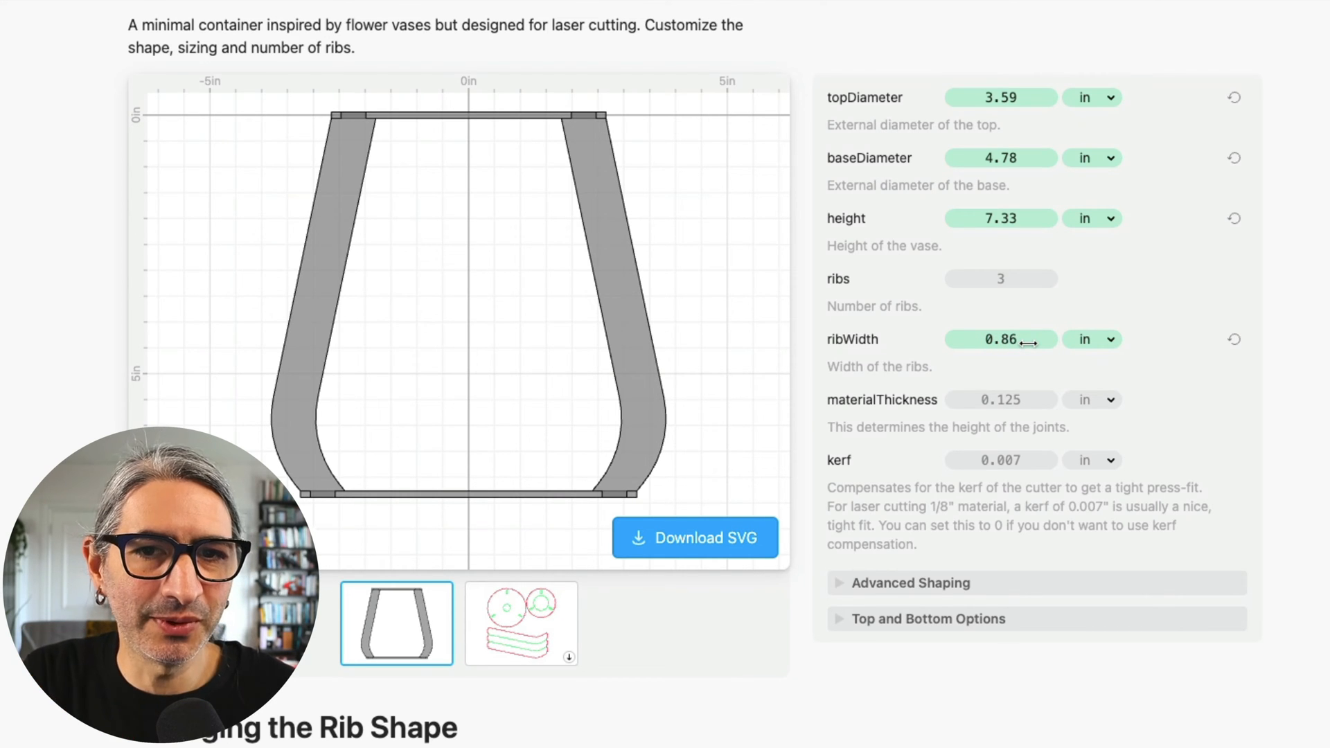
pyautogui.moveTo(1235, 340)
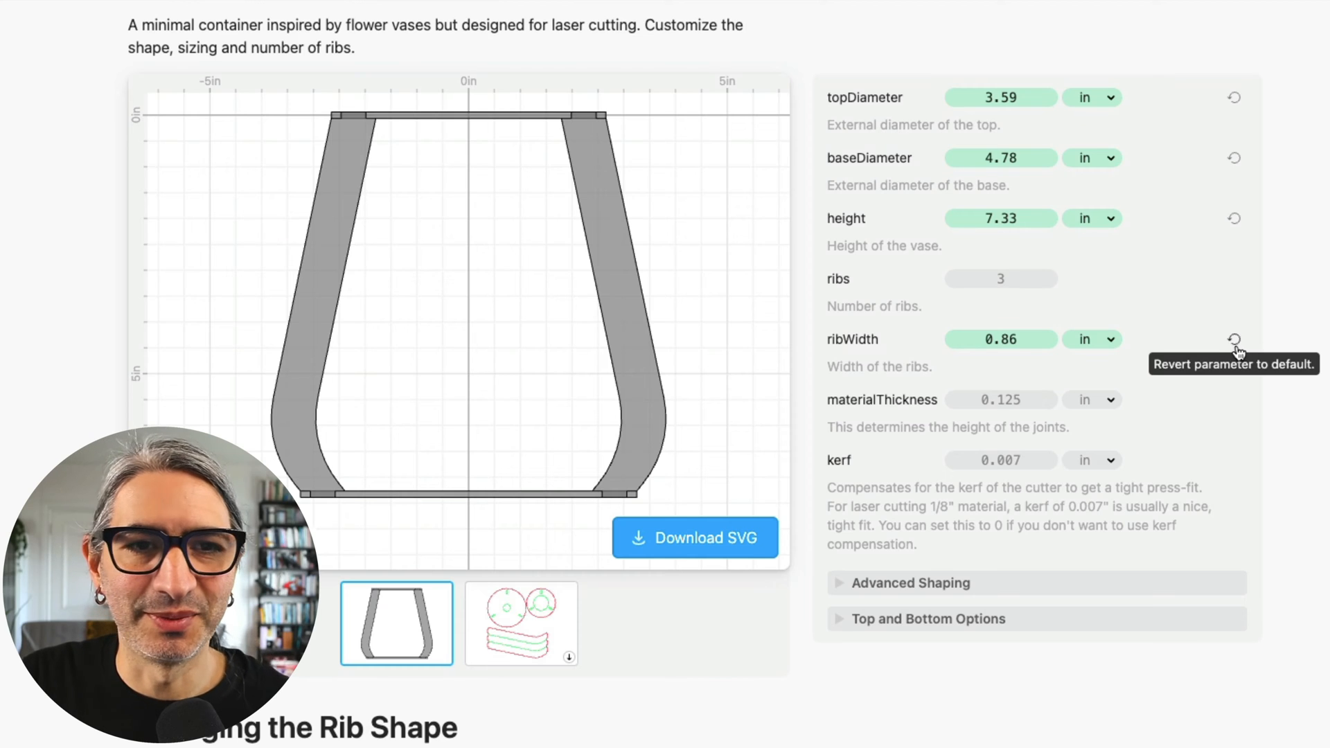
pyautogui.click(1233, 340)
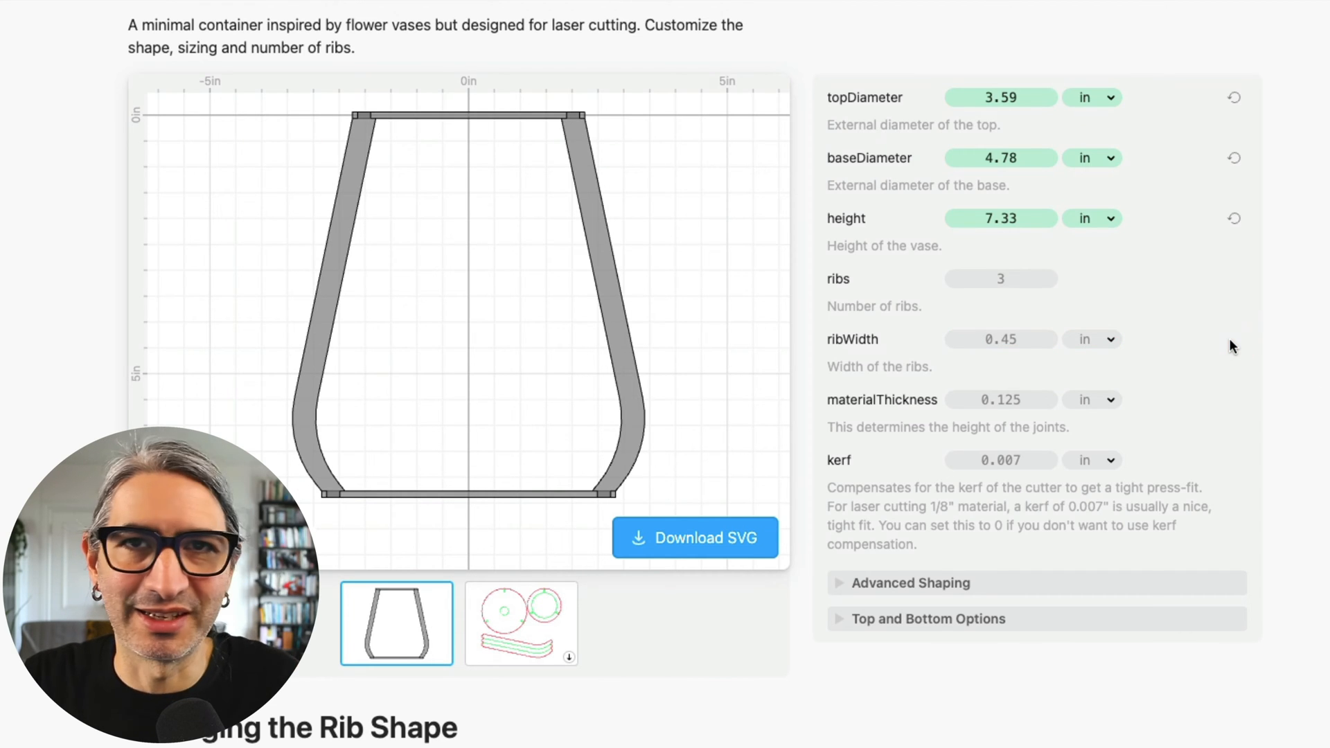
pyautogui.moveTo(1270, 280)
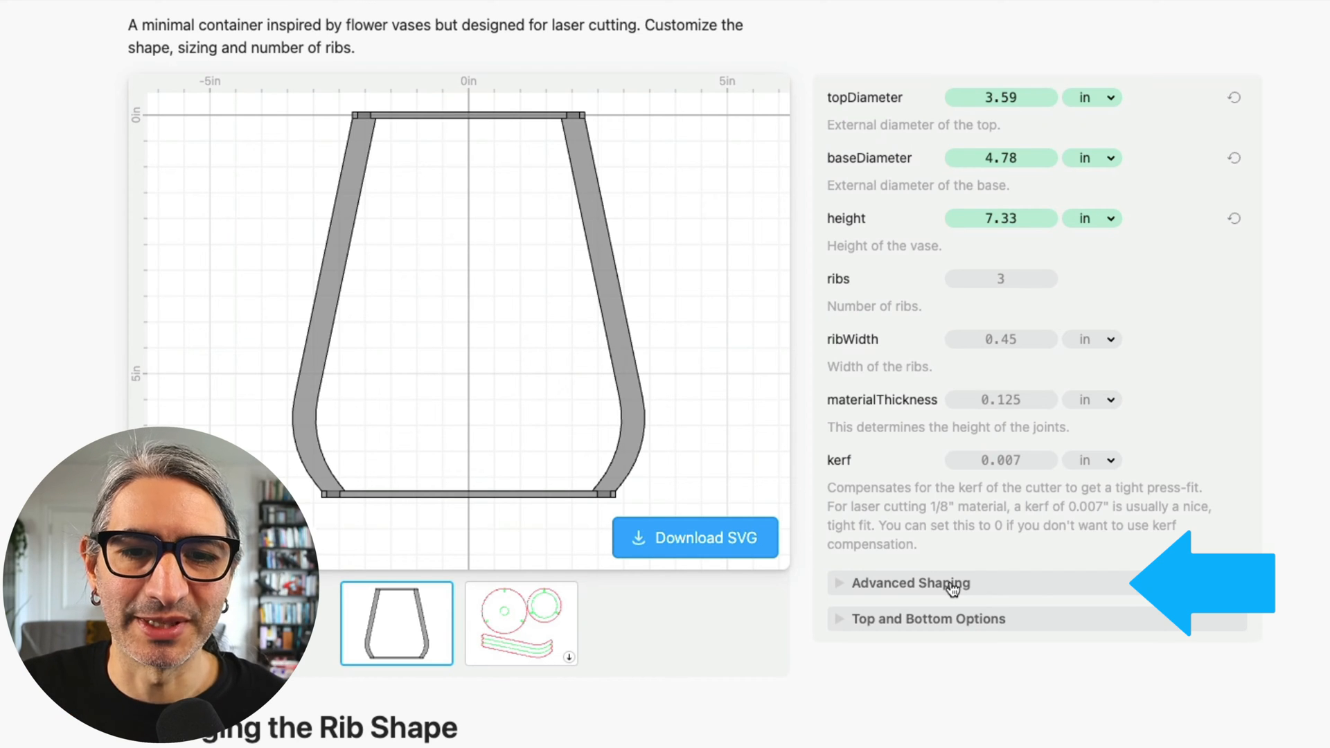
# Expand Advanced Shaping to set bellyX 18%, bellyY 72% and zero corner rounding
pyautogui.click(910, 583)
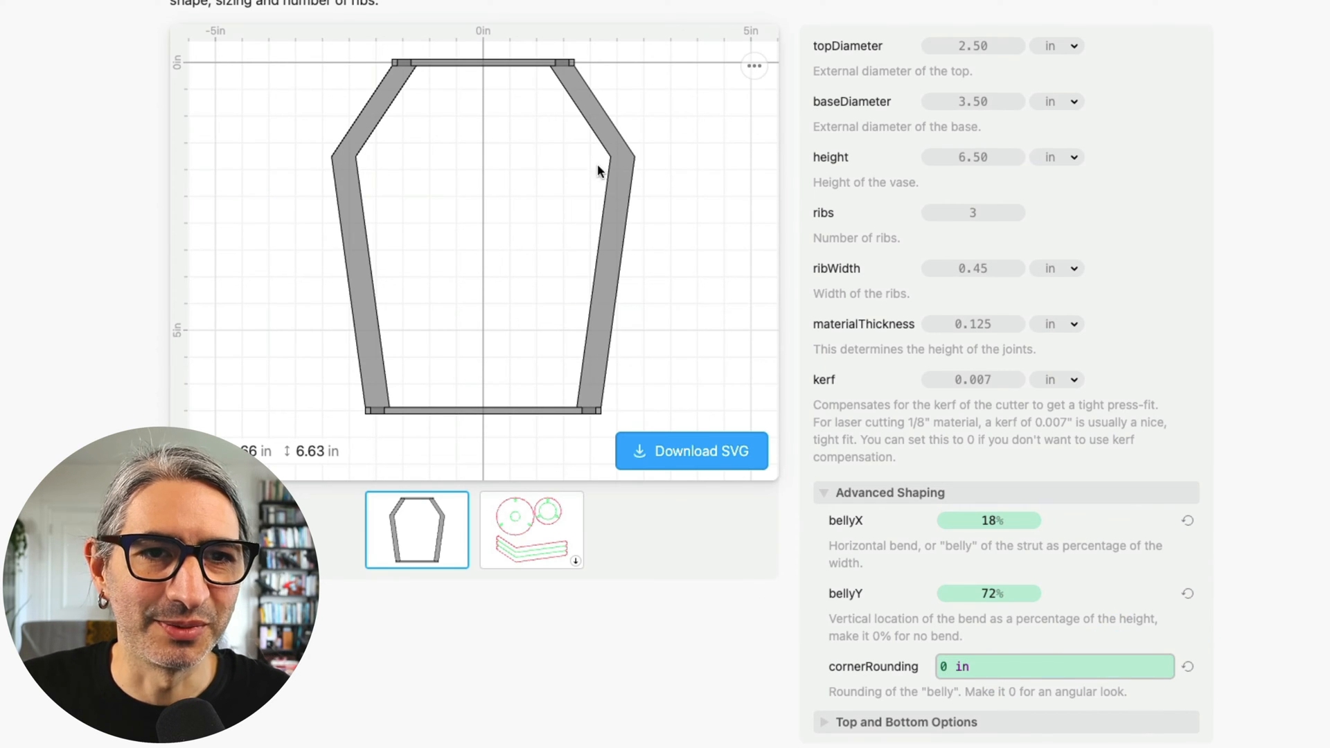
pyautogui.moveTo(1230, 623)
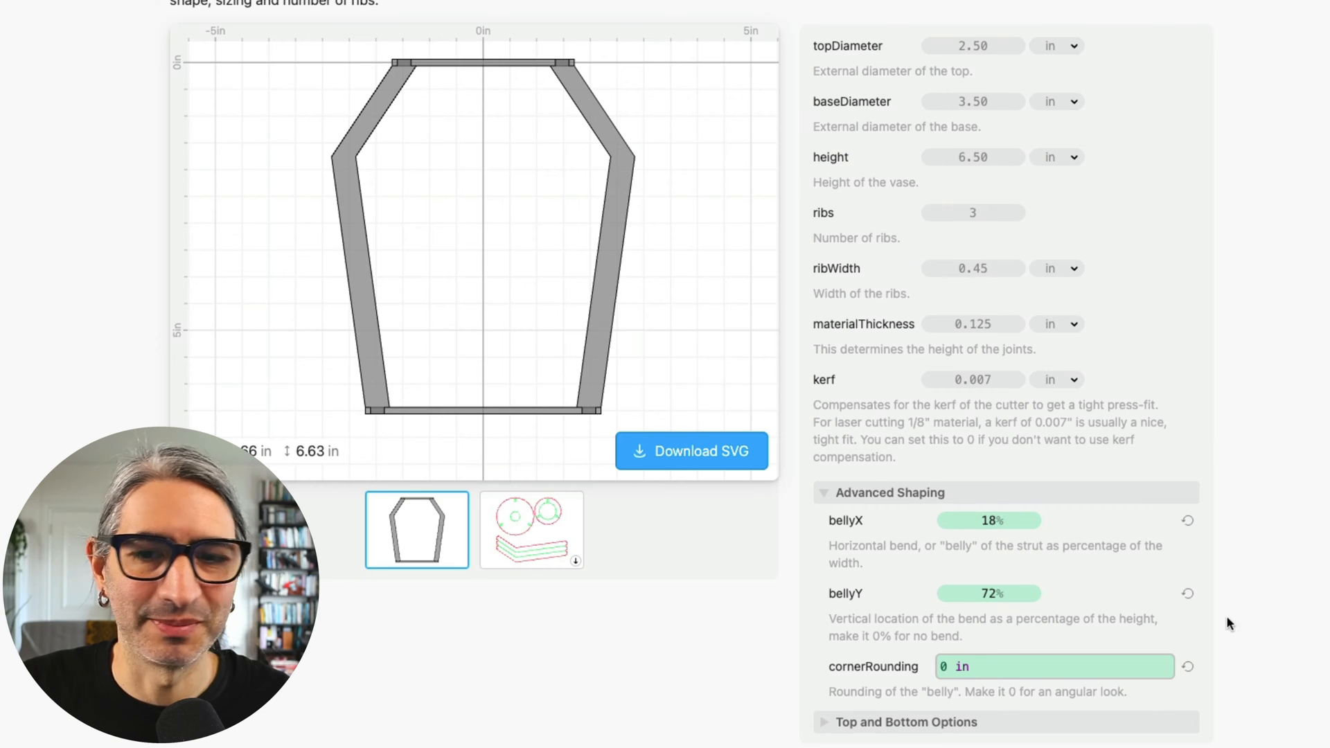
# Switch to the cut layout and change materialThickness to 0.122 in
pyautogui.click(531, 529)
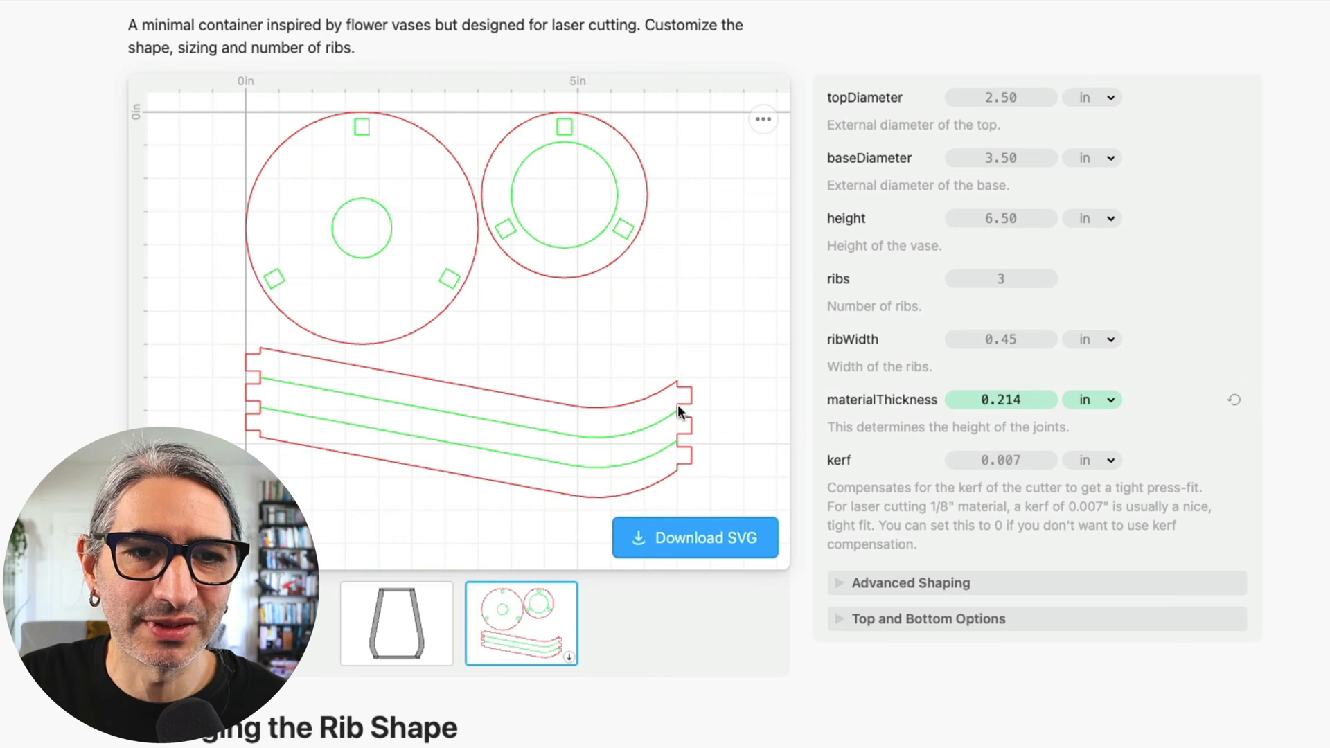
pyautogui.click(999, 400)
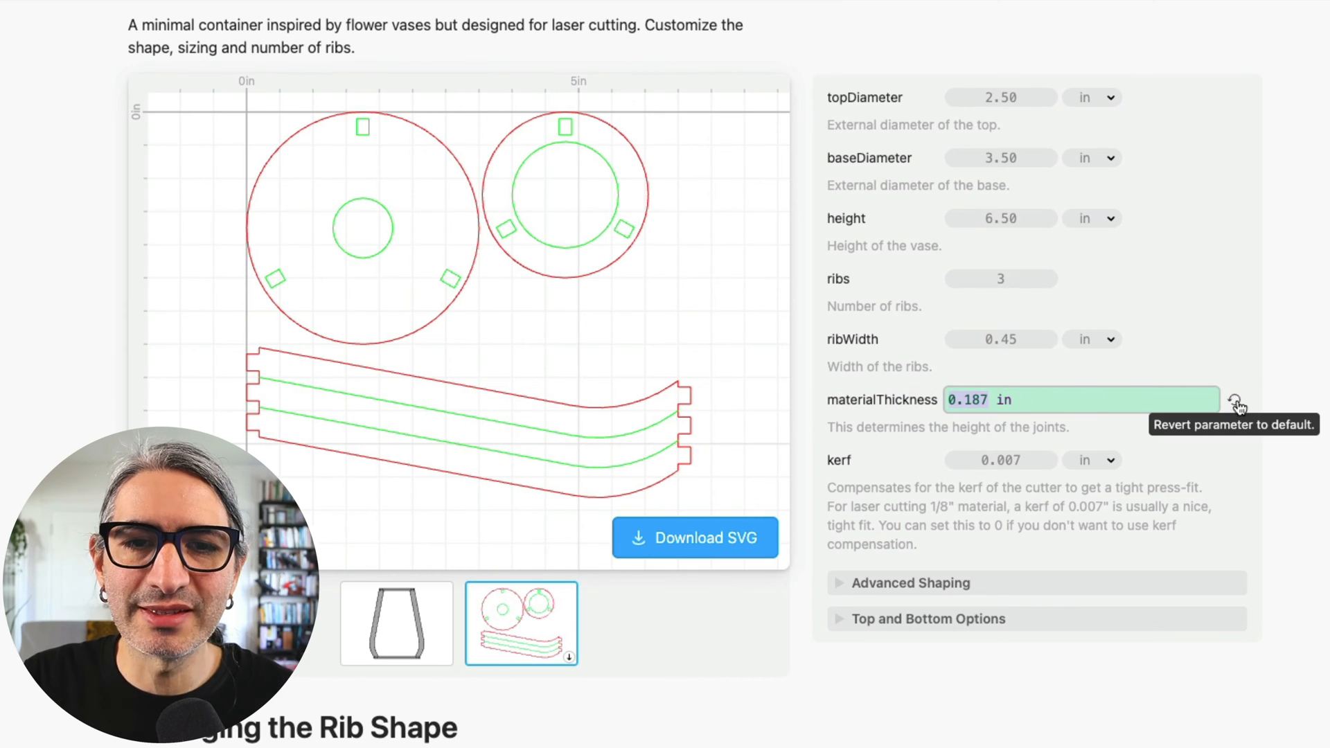
pyautogui.click(1237, 399)
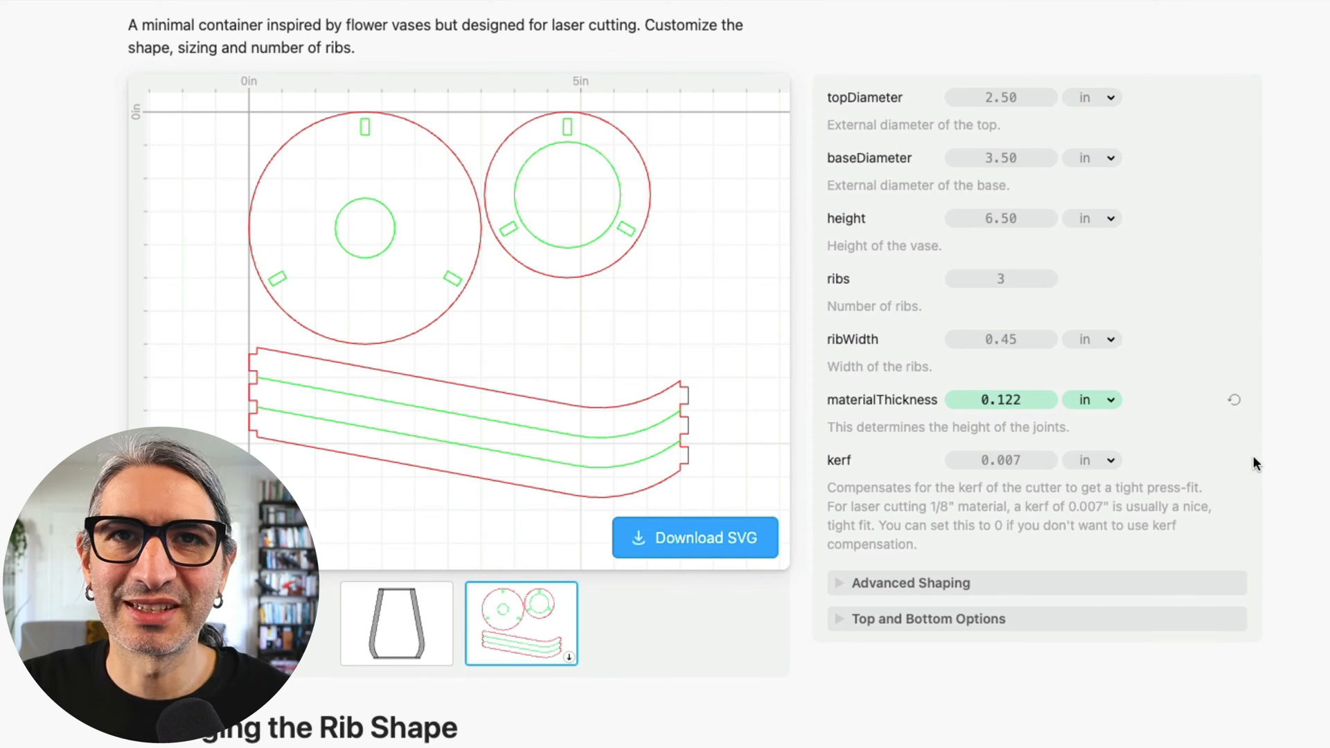
pyautogui.moveTo(1280, 473)
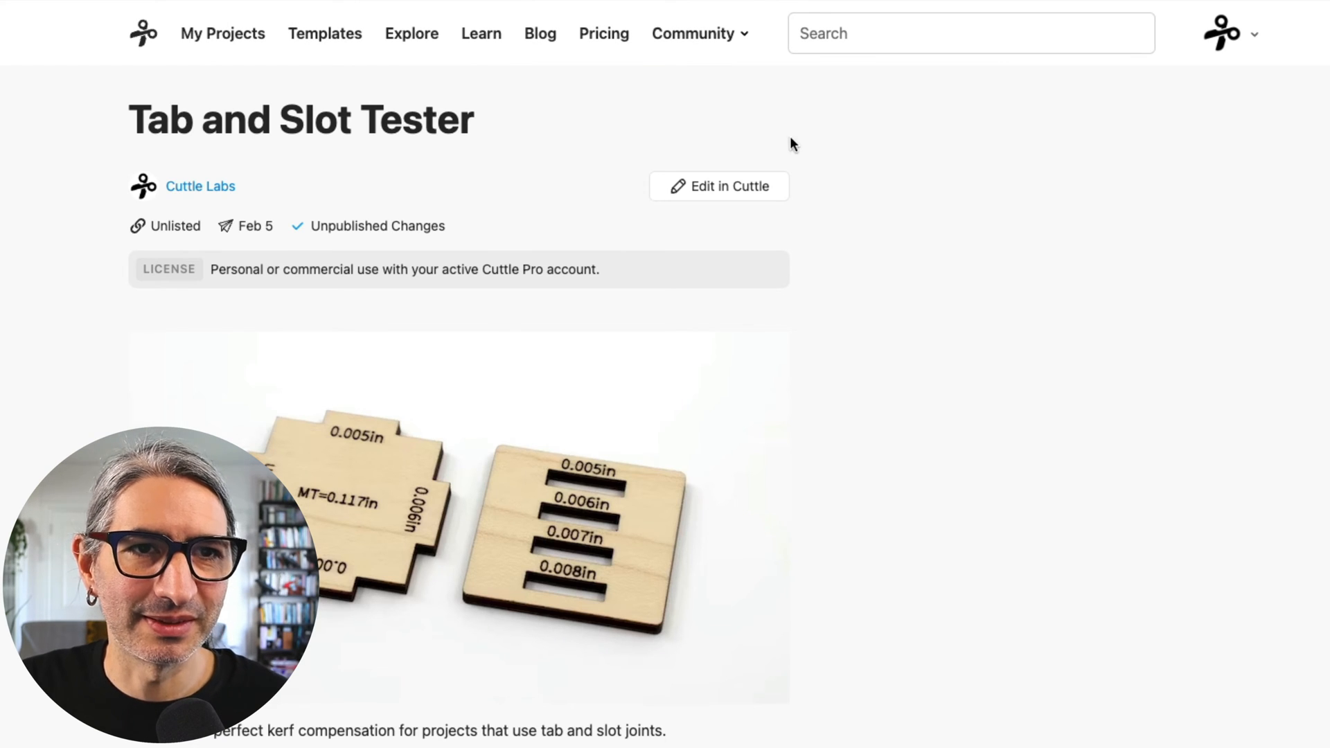
pyautogui.moveTo(685, 251)
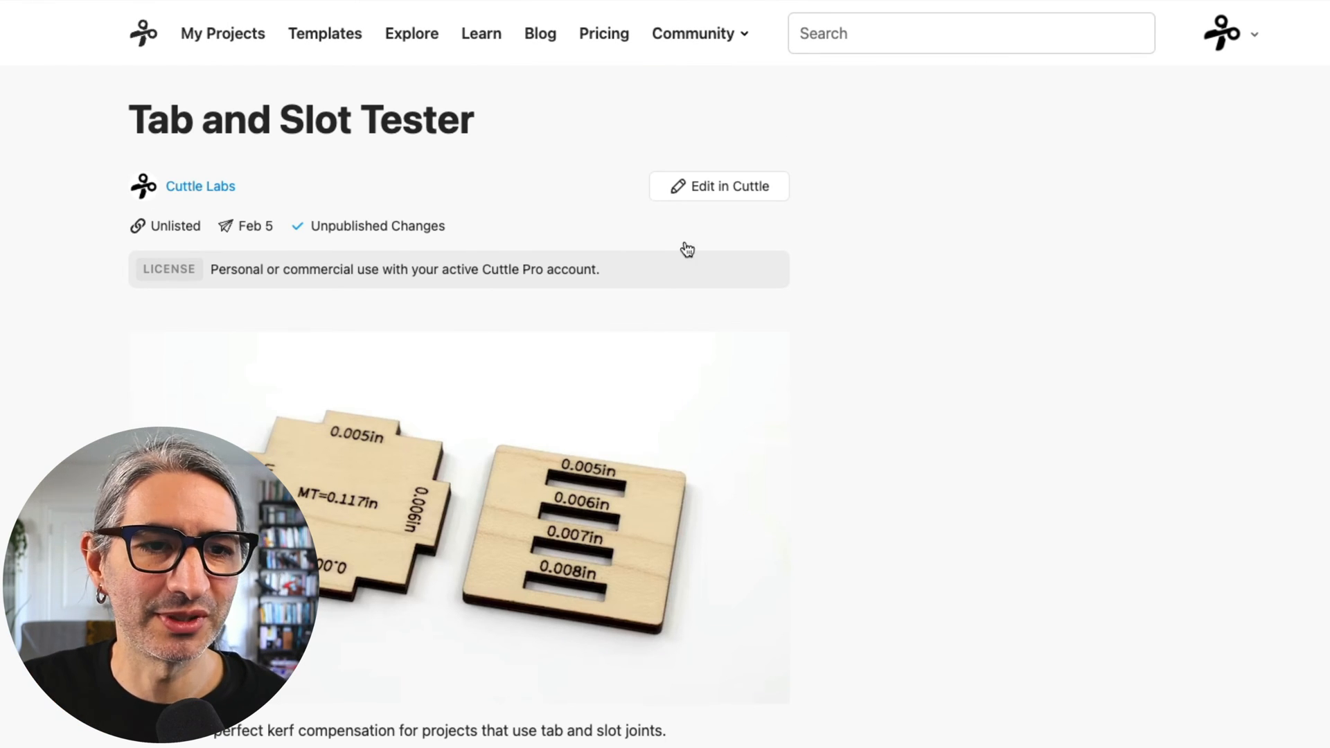
# Set the Tab and Slot Tester's materialThickness to 0.122 in and open Download SVG
pyautogui.scroll(-3)
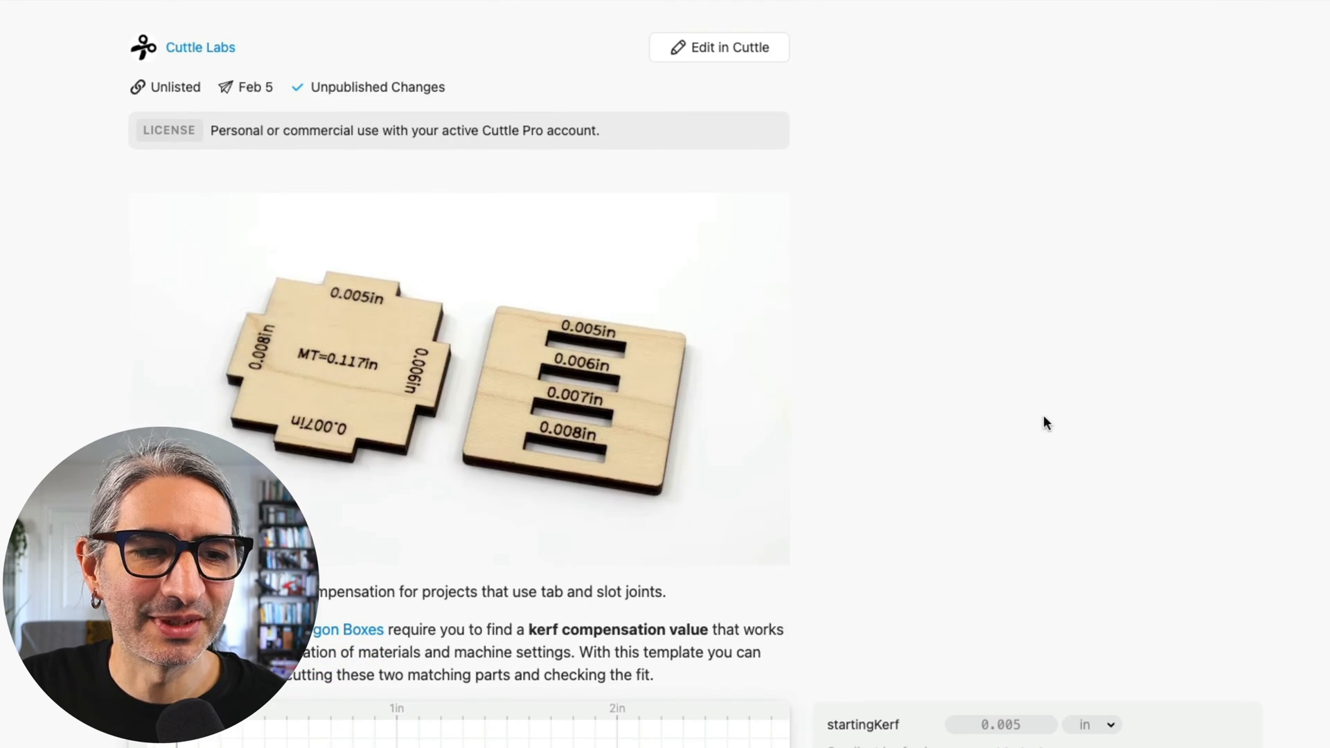
pyautogui.scroll(-3)
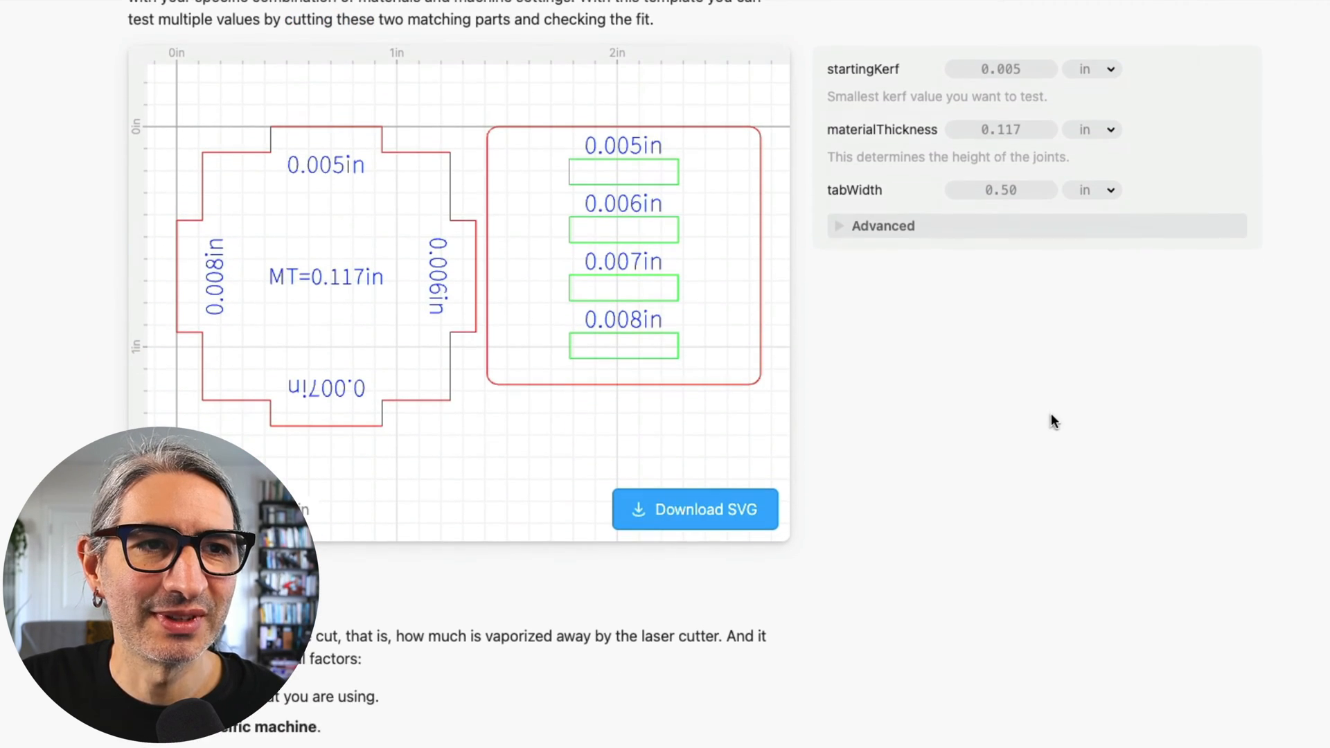
pyautogui.scroll(-3)
pyautogui.write('0.1')
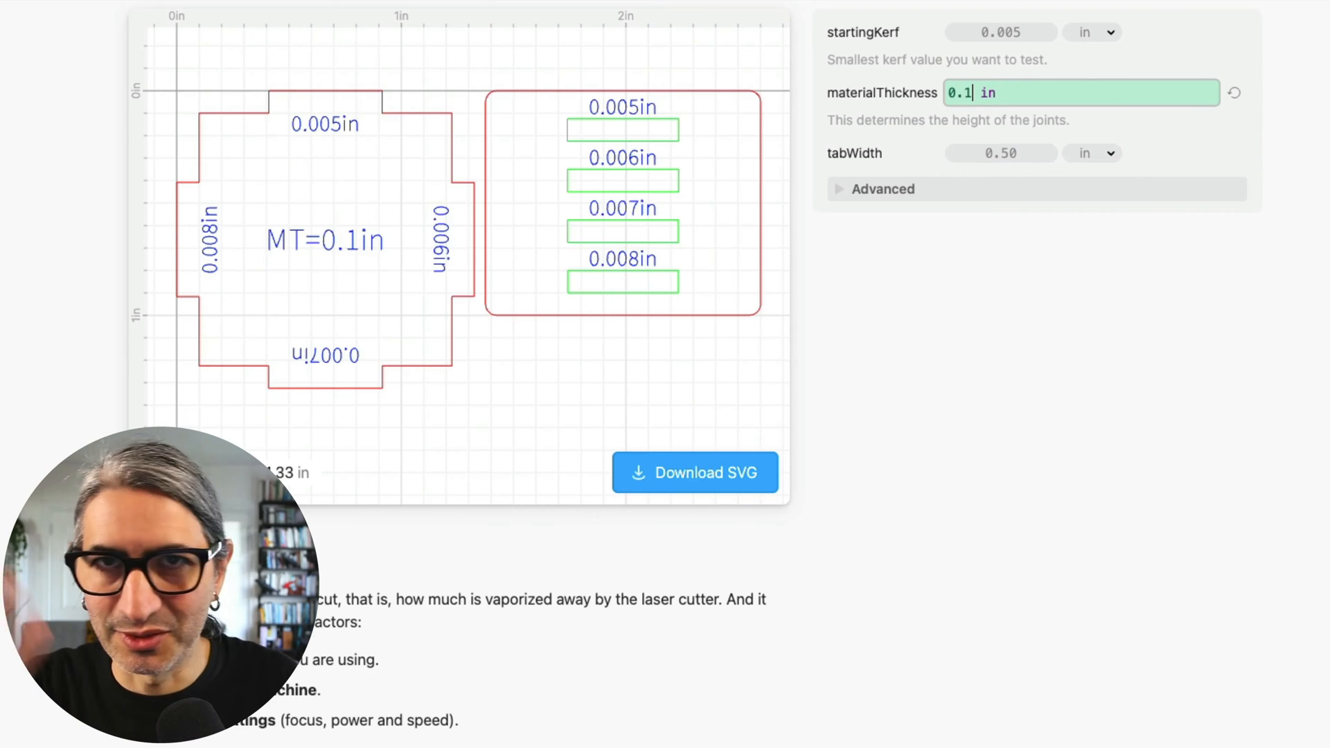
pyautogui.write('22')
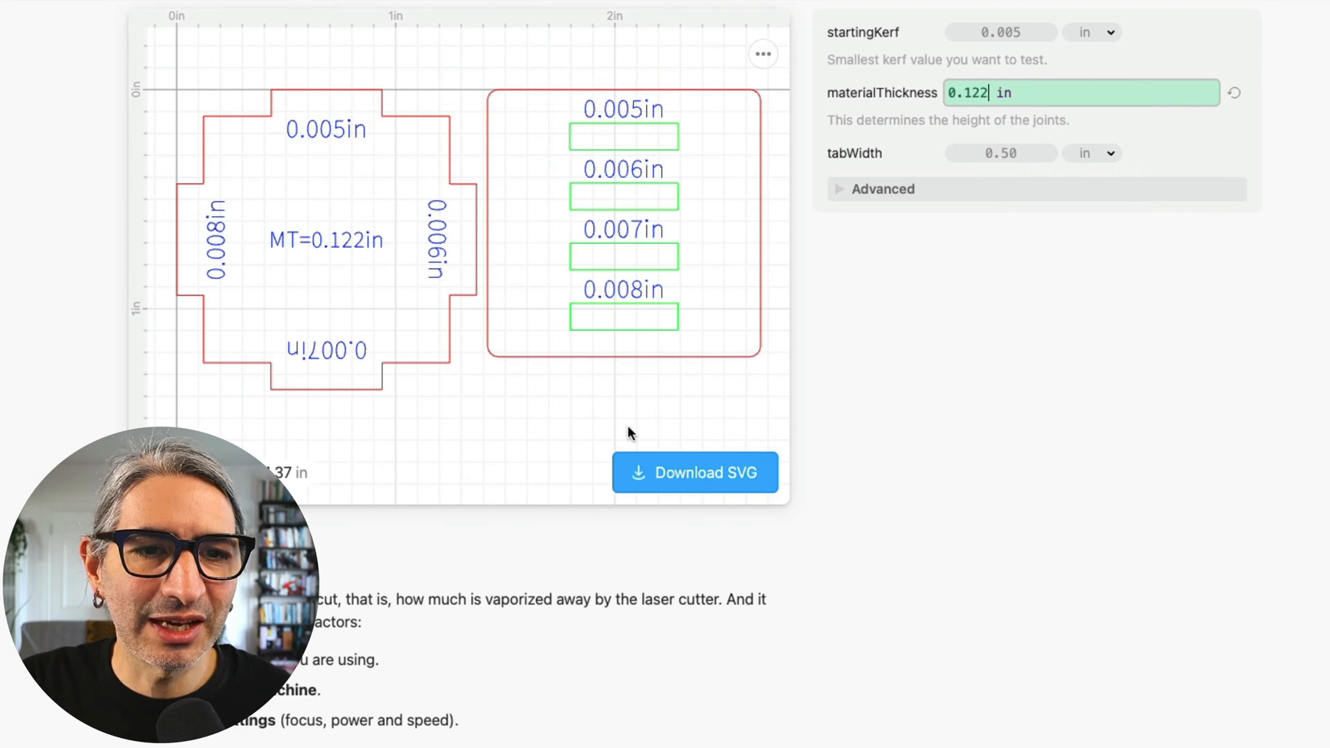
pyautogui.click(695, 473)
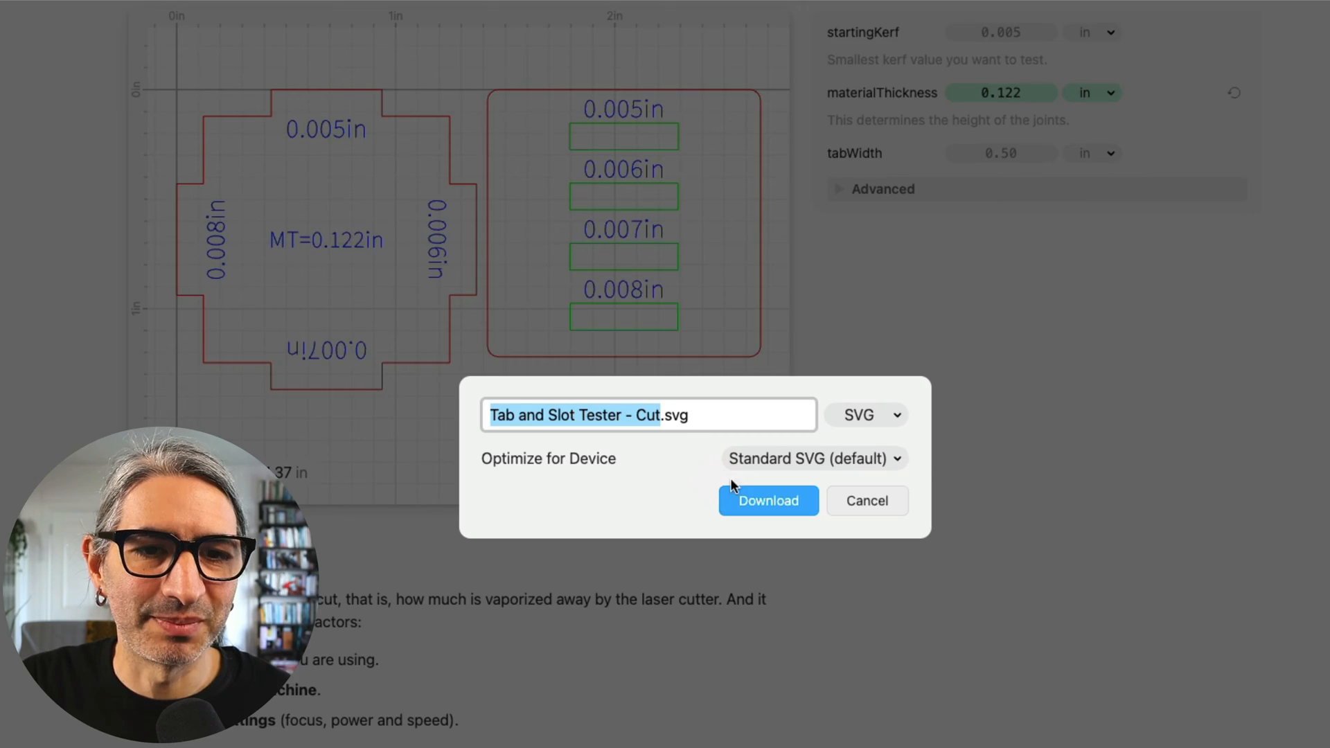
pyautogui.click(768, 500)
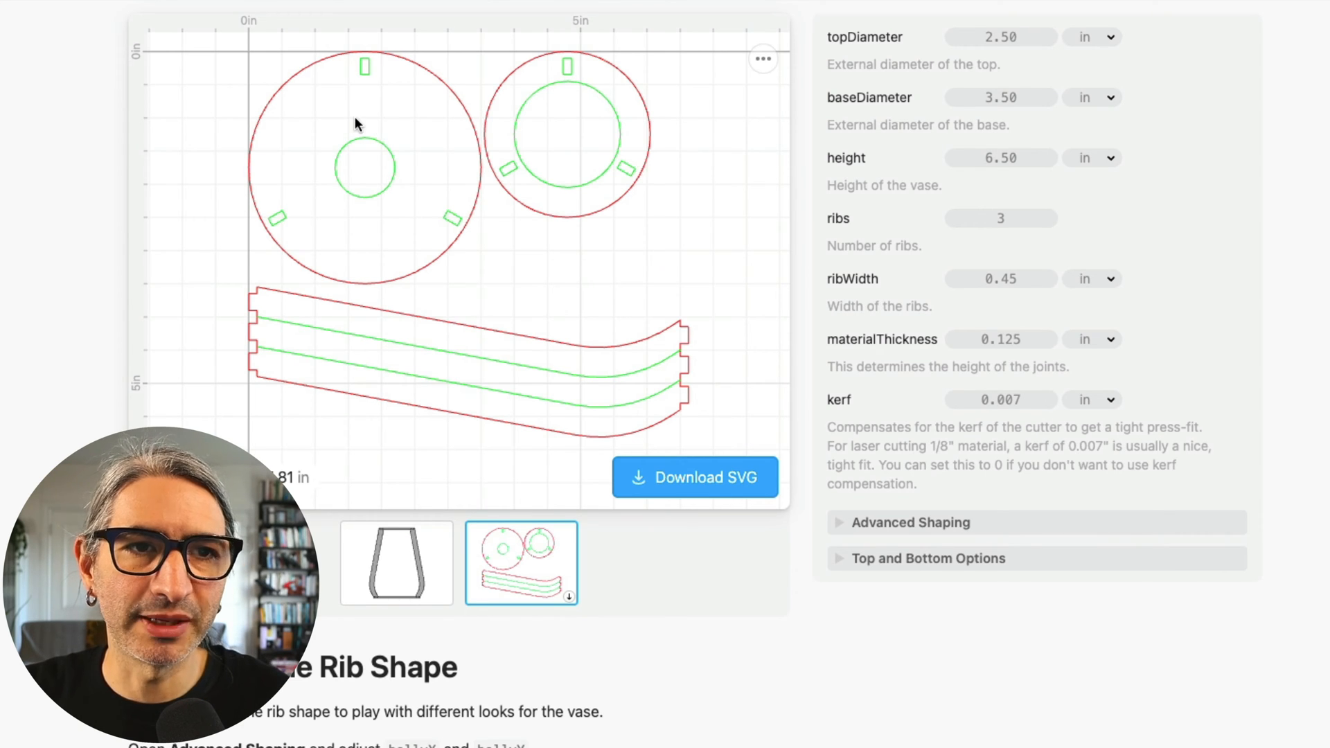
pyautogui.moveTo(858, 566)
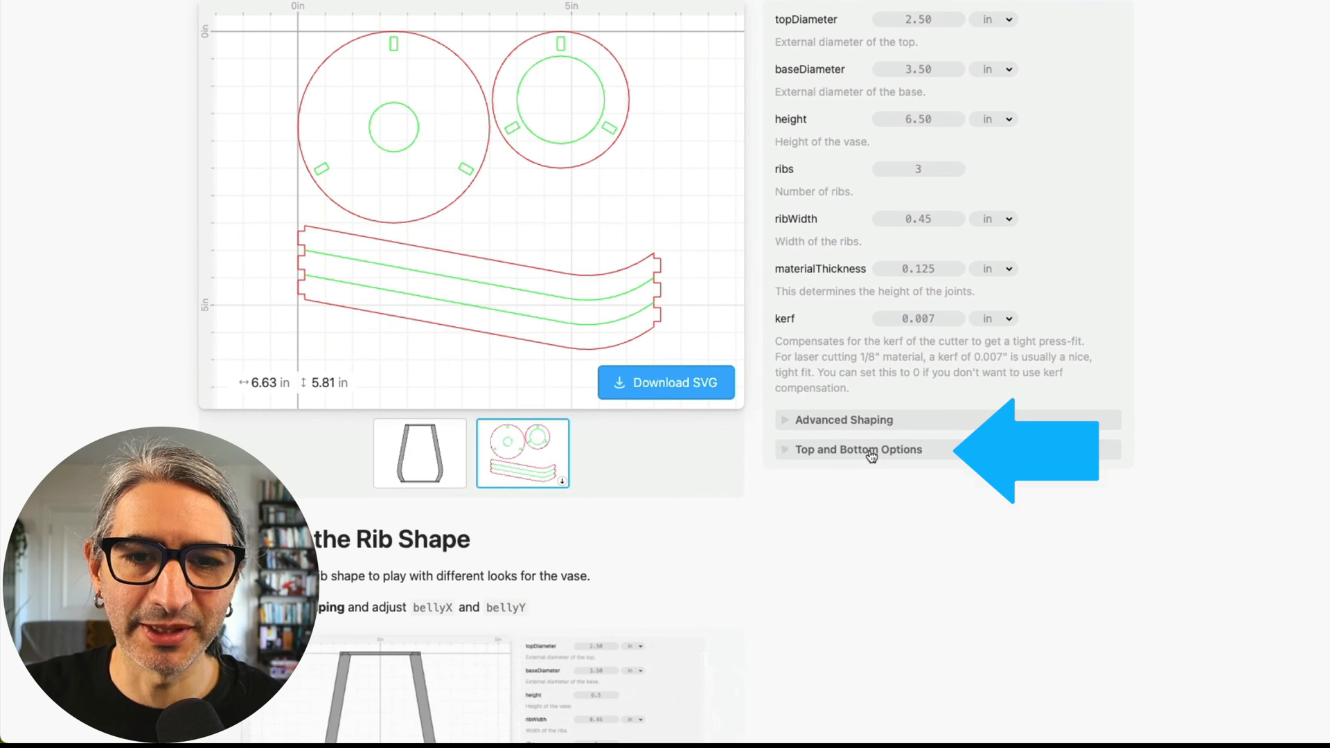
# Expand Top and Bottom Options to reveal opening diameter, base hole and bottom settings
pyautogui.click(859, 449)
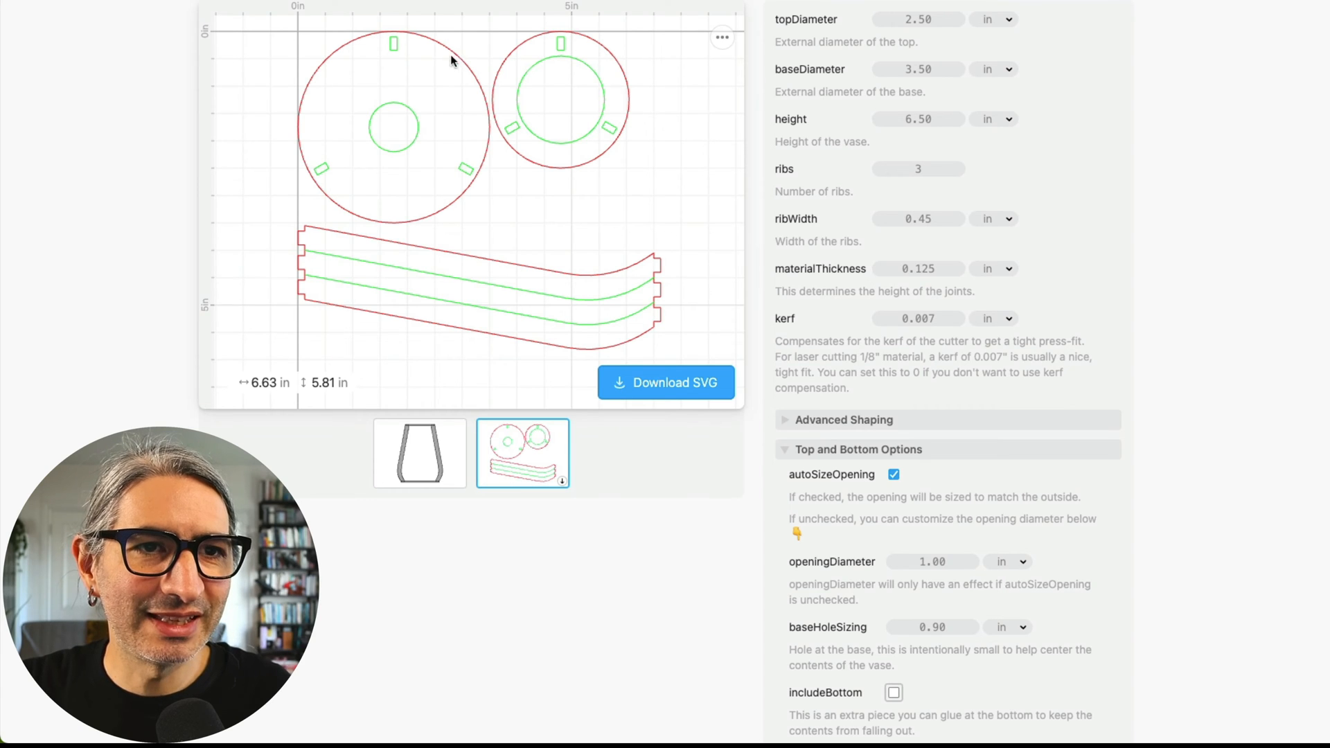
pyautogui.moveTo(424, 144)
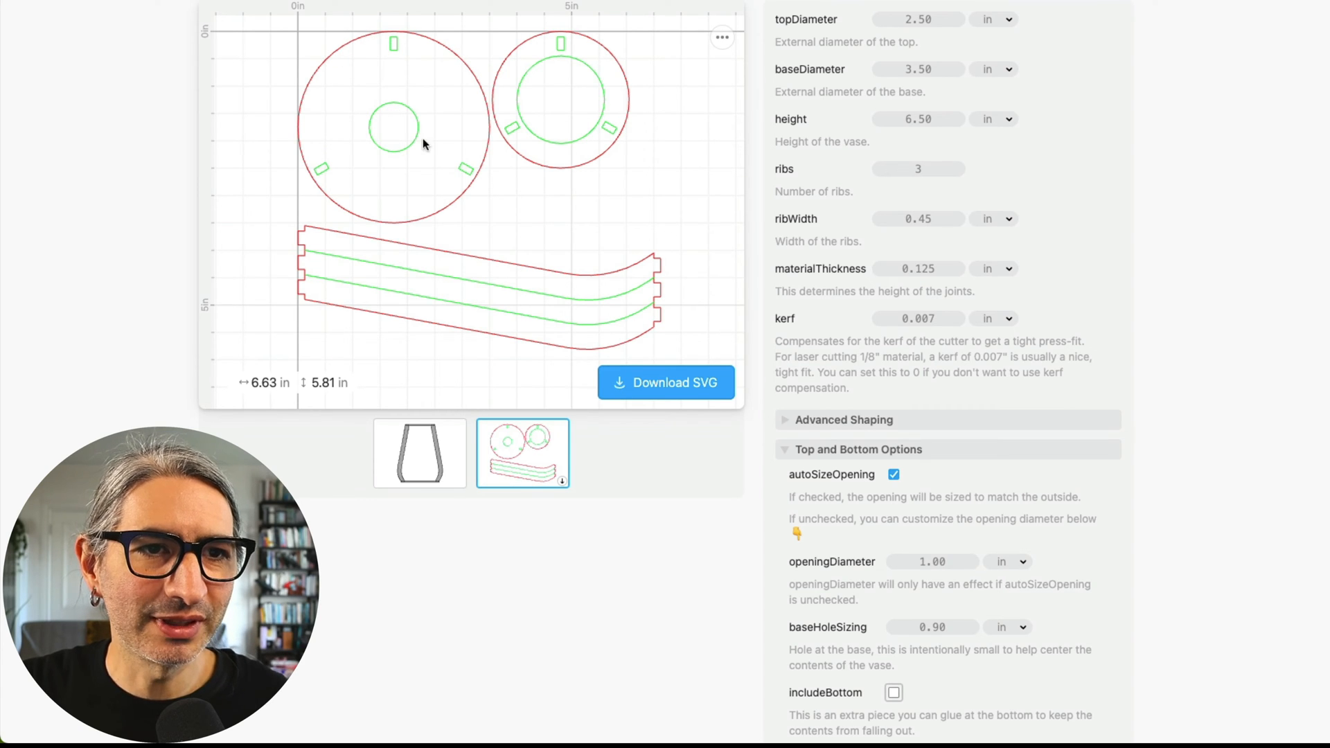
pyautogui.moveTo(456, 189)
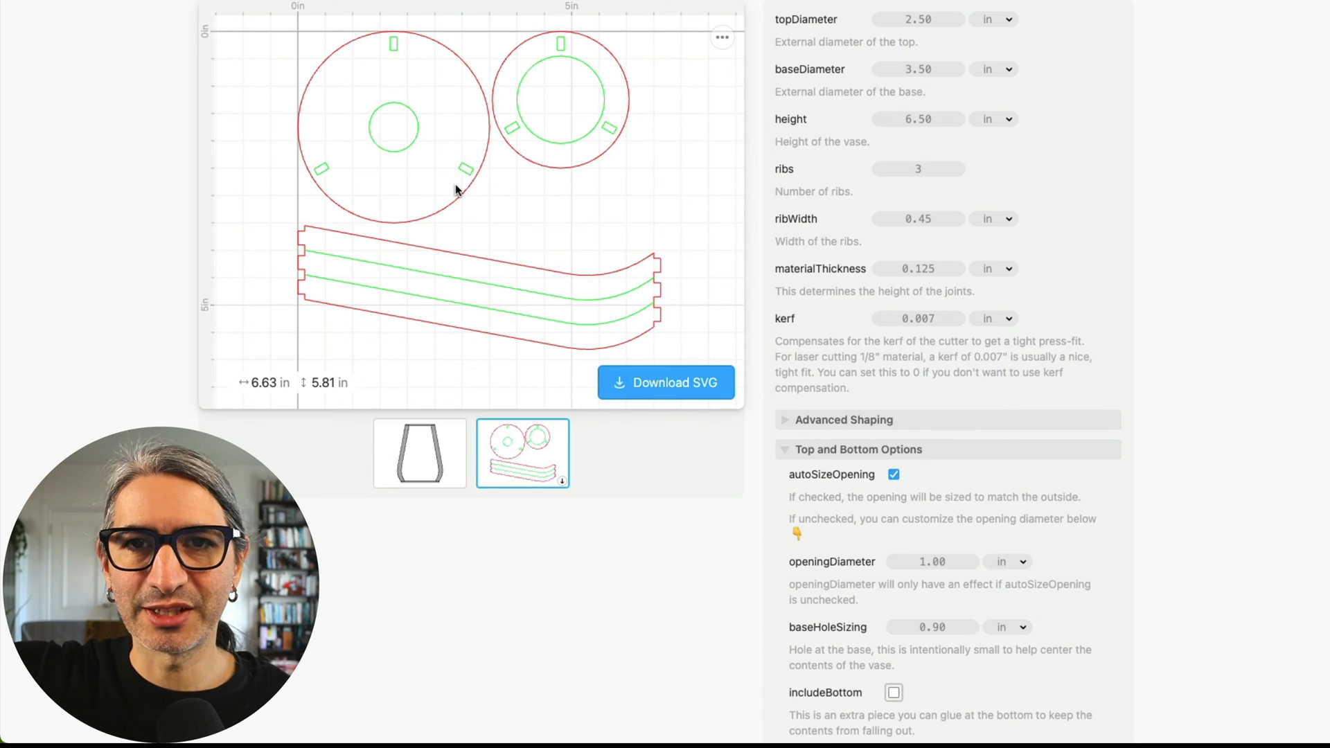
pyautogui.moveTo(1311, 553)
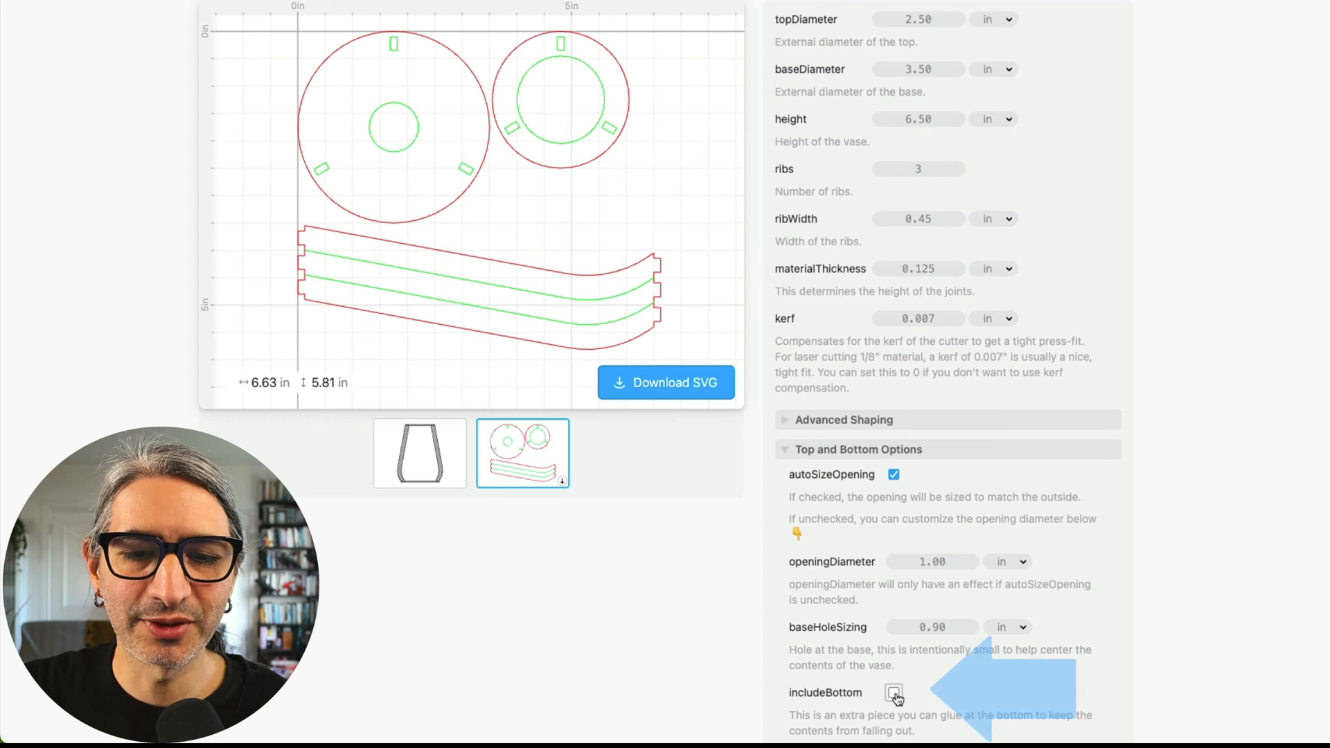
# Tick includeBottom to add a separate bottom piece to the vase layout
pyautogui.click(892, 692)
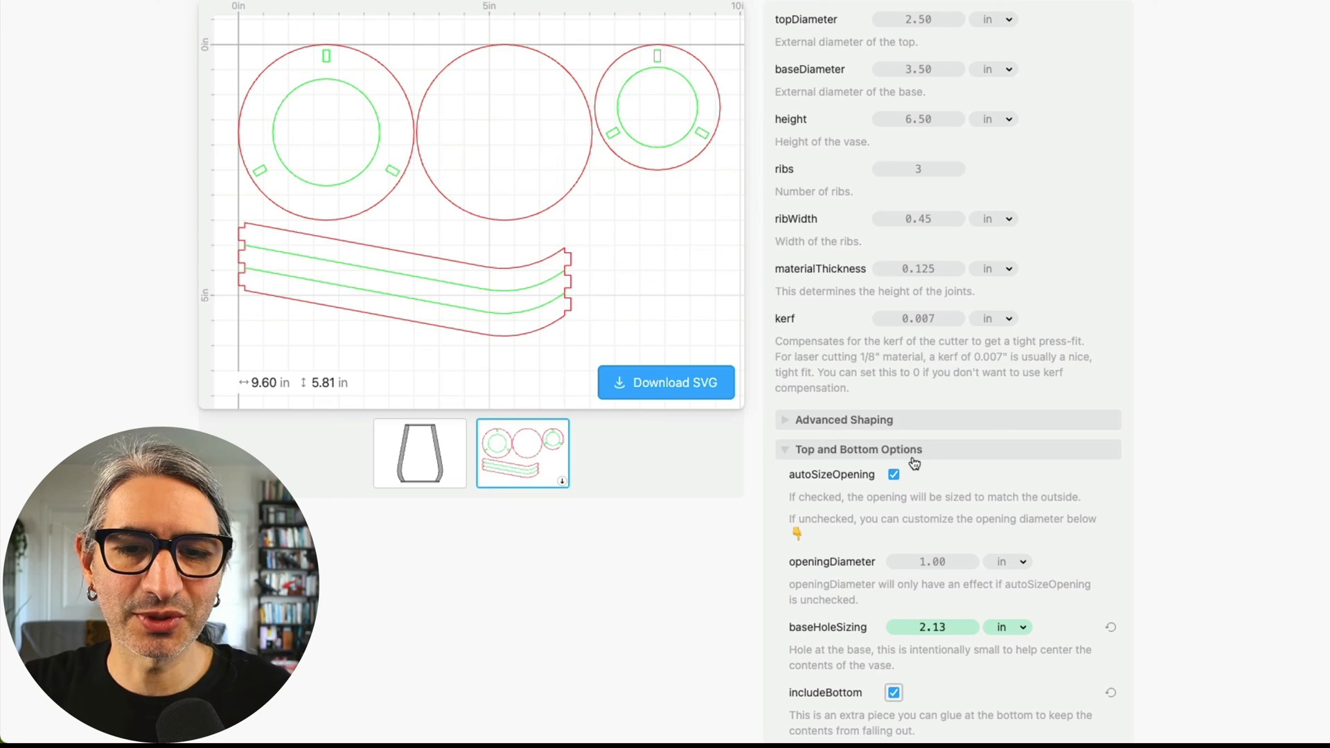
pyautogui.moveTo(713, 123)
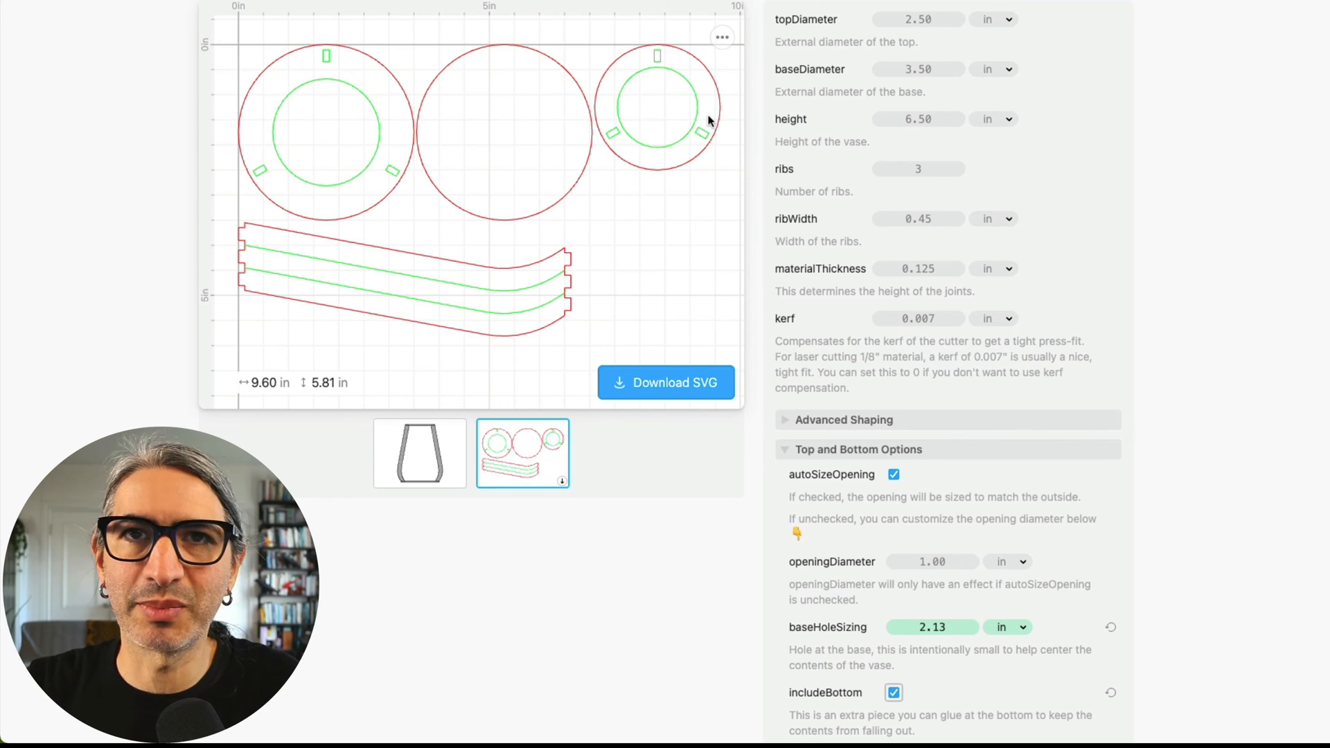
pyautogui.moveTo(914, 219)
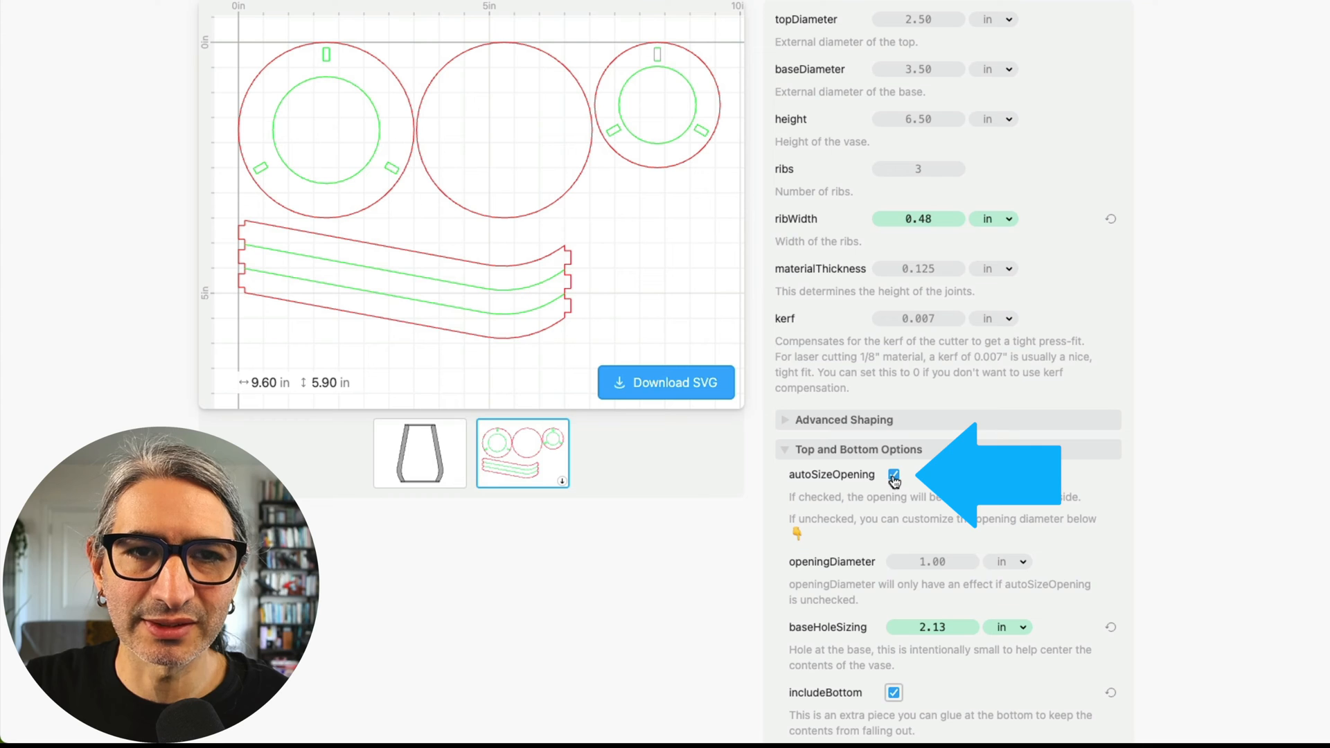
# Uncheck autoSizeOpening for a manual 1.14 in opening, then open Download SVG
pyautogui.click(892, 474)
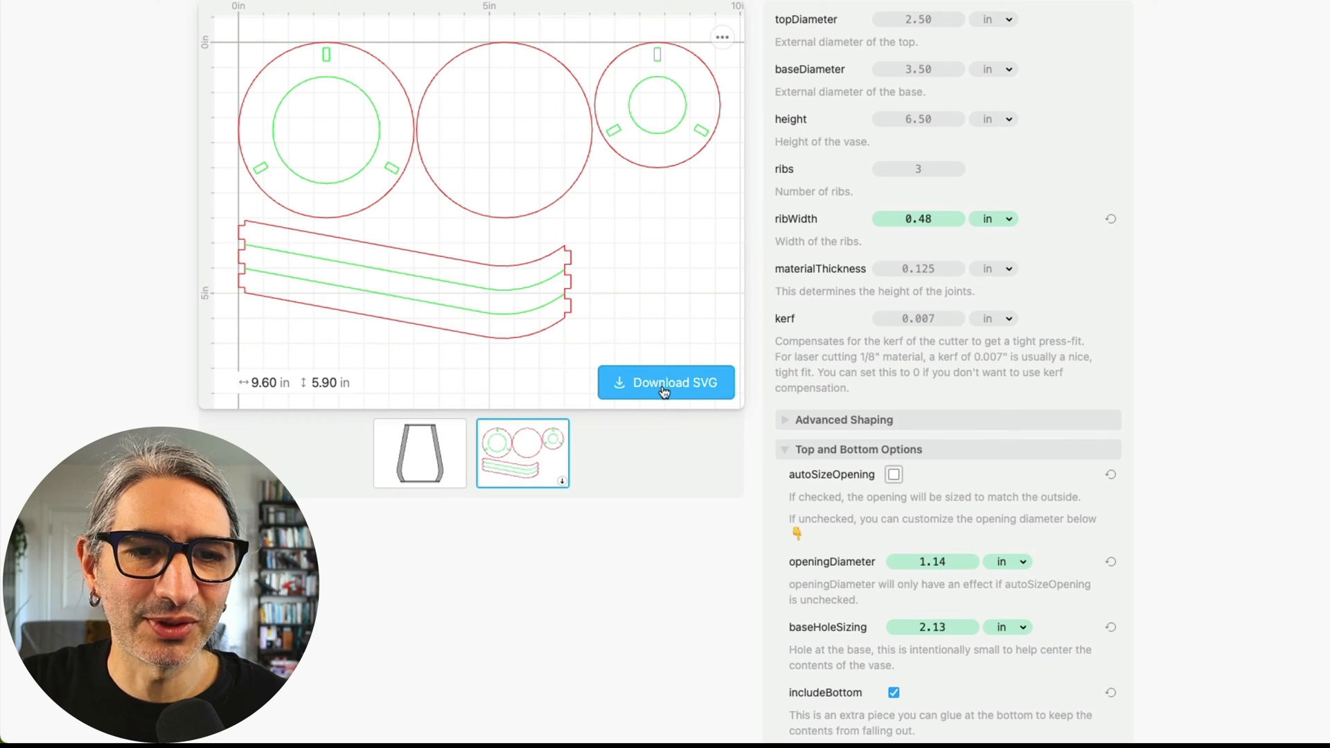
pyautogui.click(665, 382)
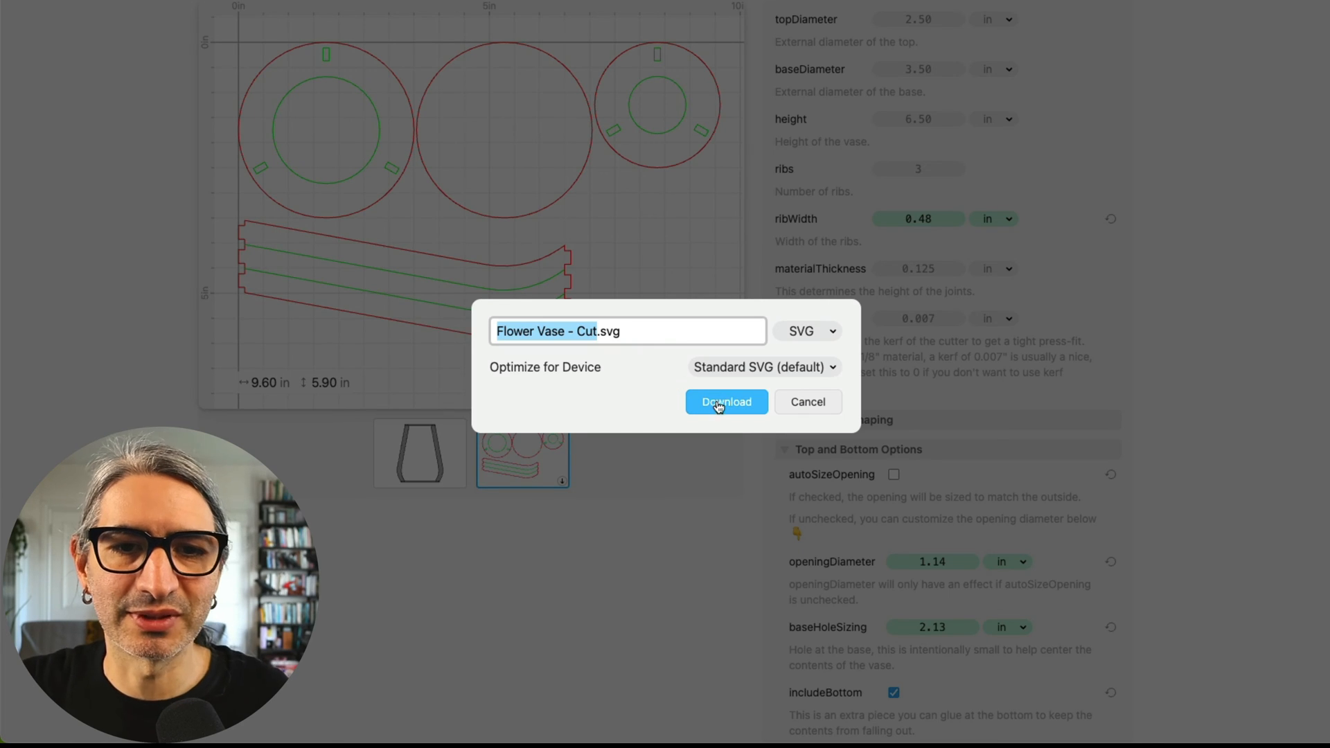